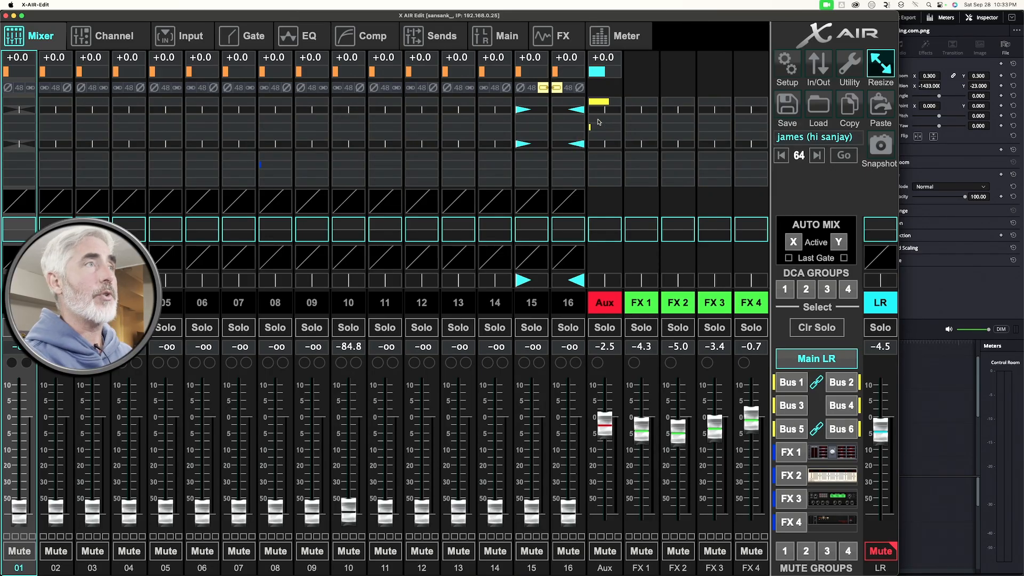
mouse_move(803, 220)
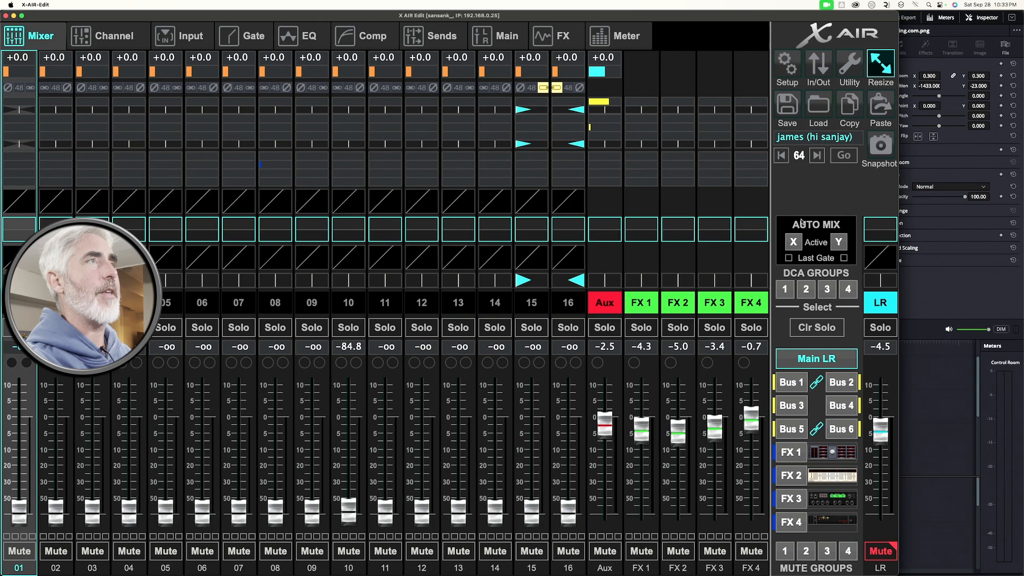
Show X AIR Edit's Audio/Midi setup, with 48 kHz clock and 18/18 ch USB interface
click(787, 65)
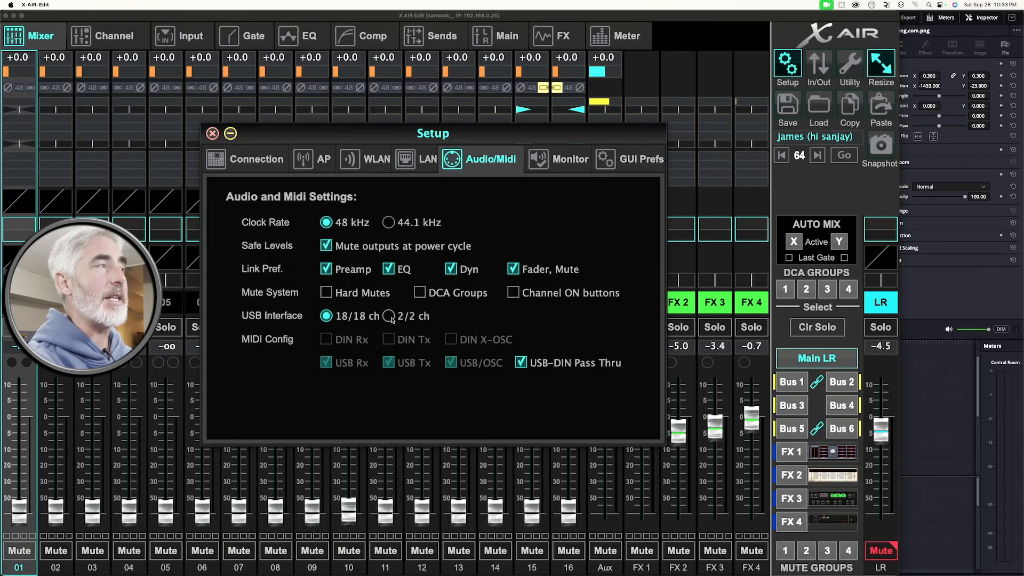
Try the 2/2 ch USB interface option, then select 18/18 ch
click(390, 316)
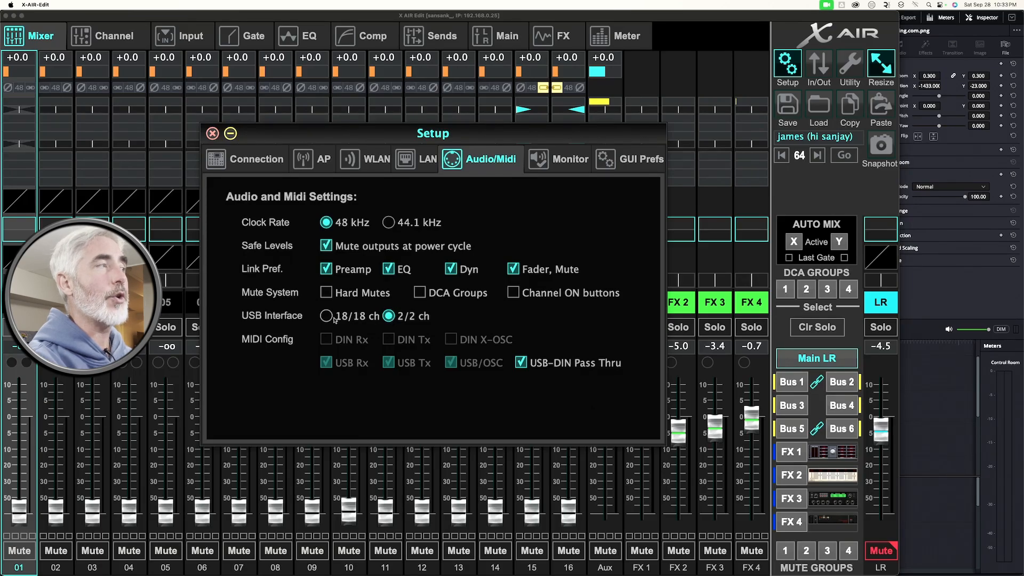
click(326, 316)
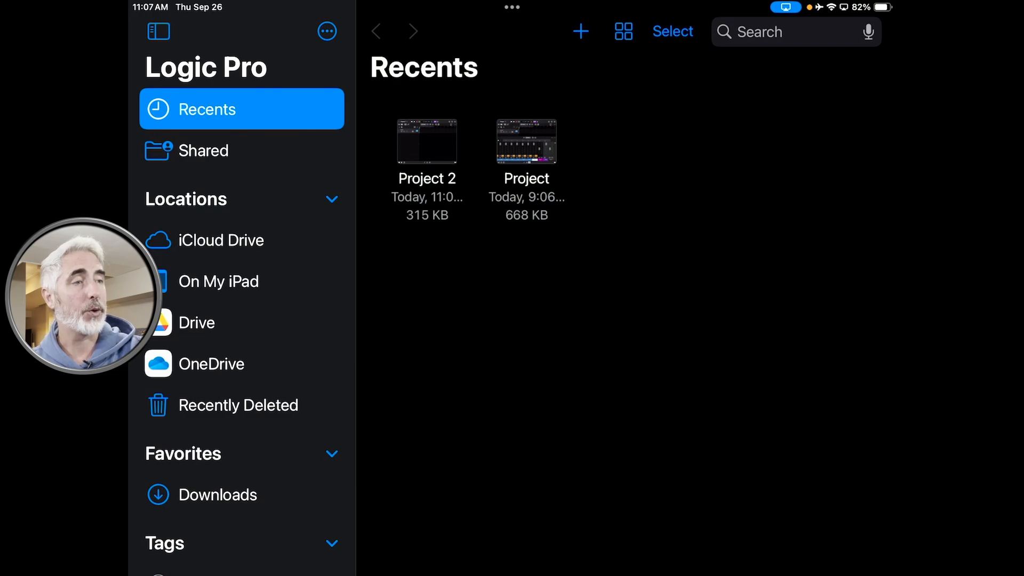
Create an empty Tracks project, opening Project 3 with track Audio 1
click(579, 31)
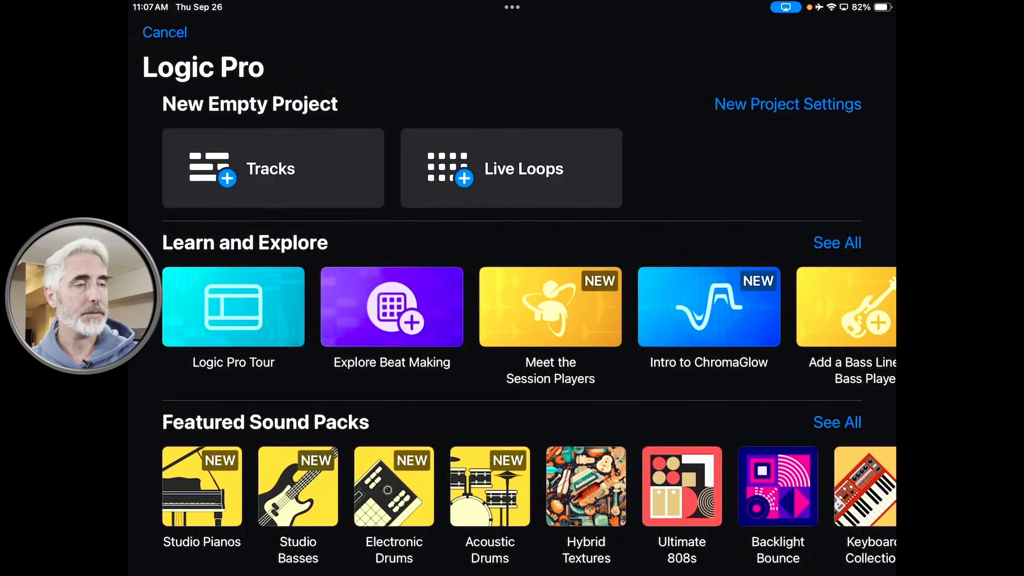
click(165, 32)
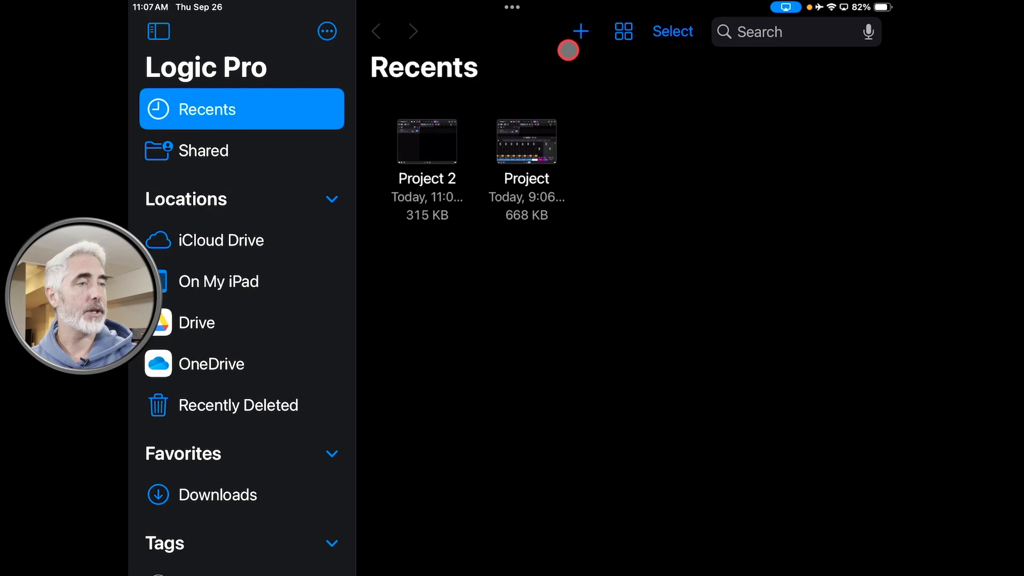
click(580, 32)
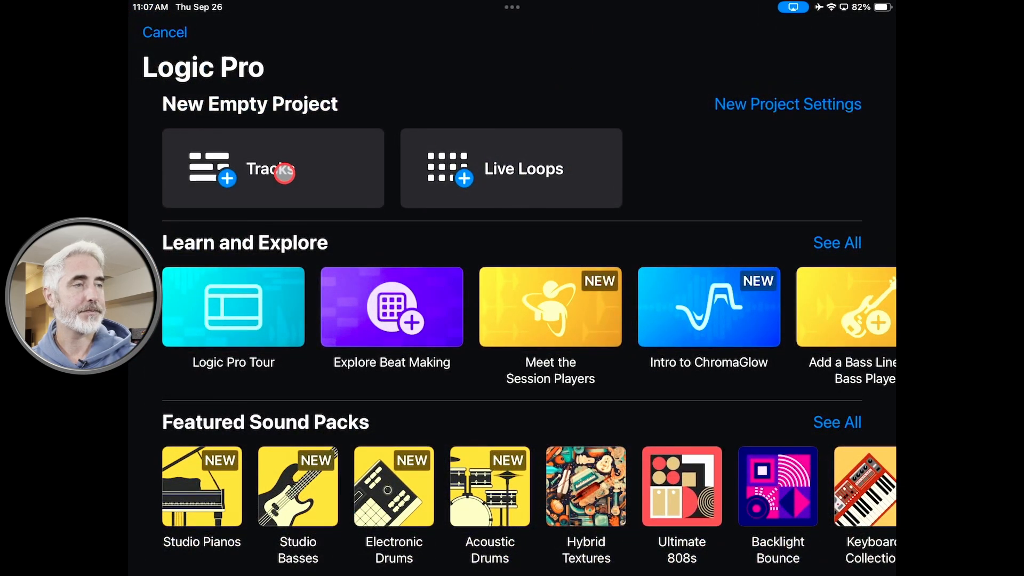
click(273, 168)
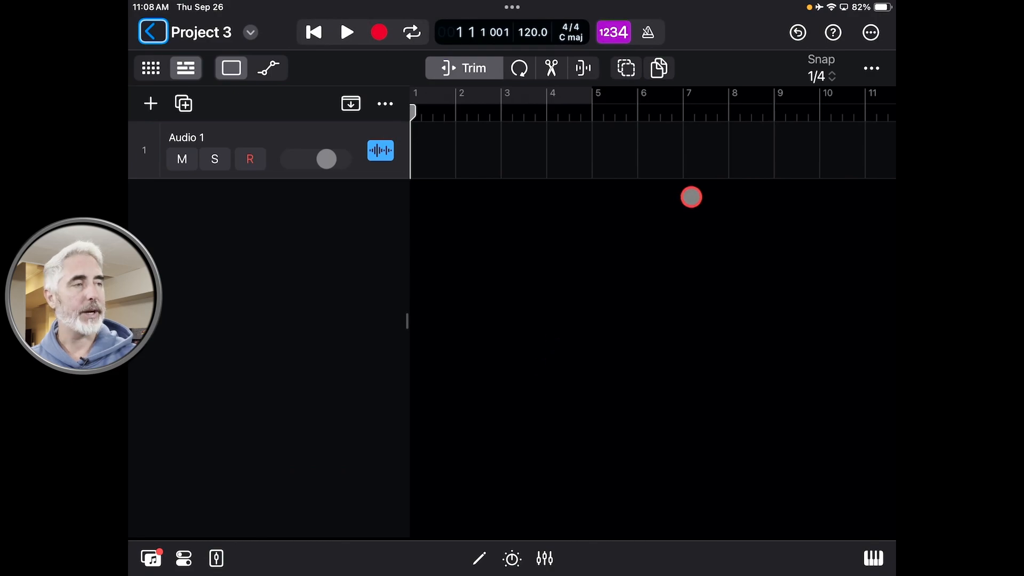
Turn off Autoselect Audio Devices, using XR18 input and stereo output 17/18
click(870, 32)
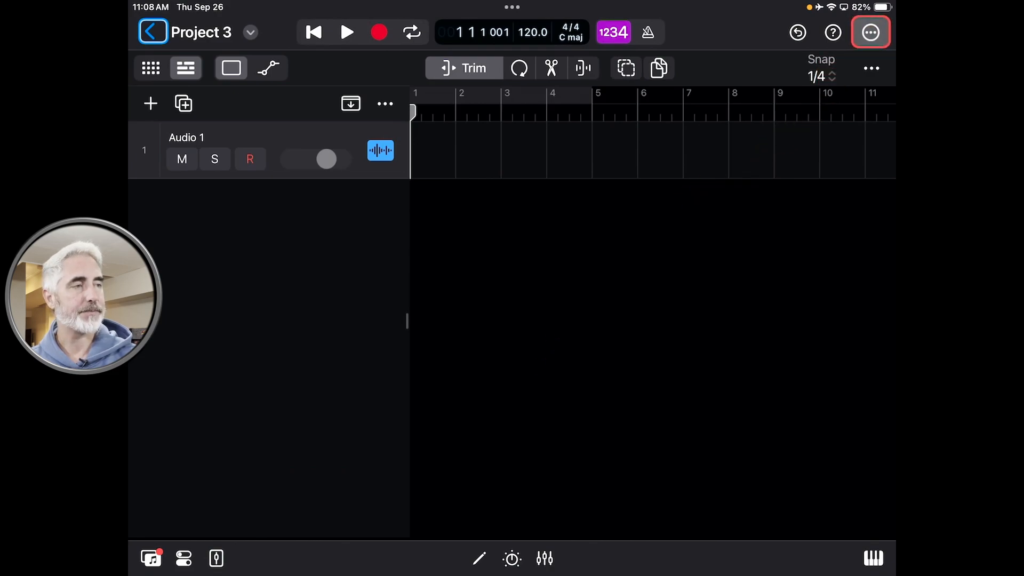
click(871, 32)
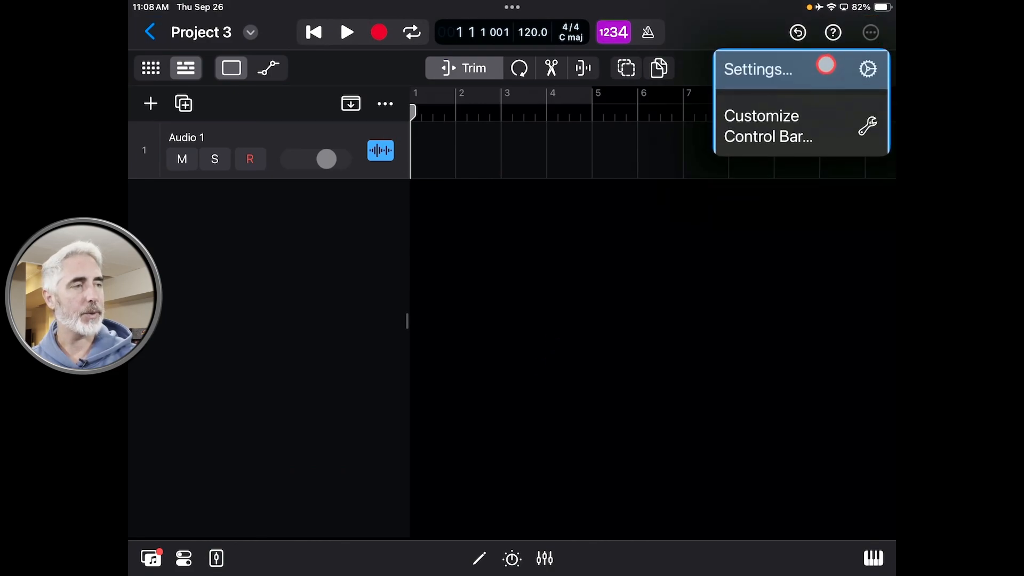
click(757, 69)
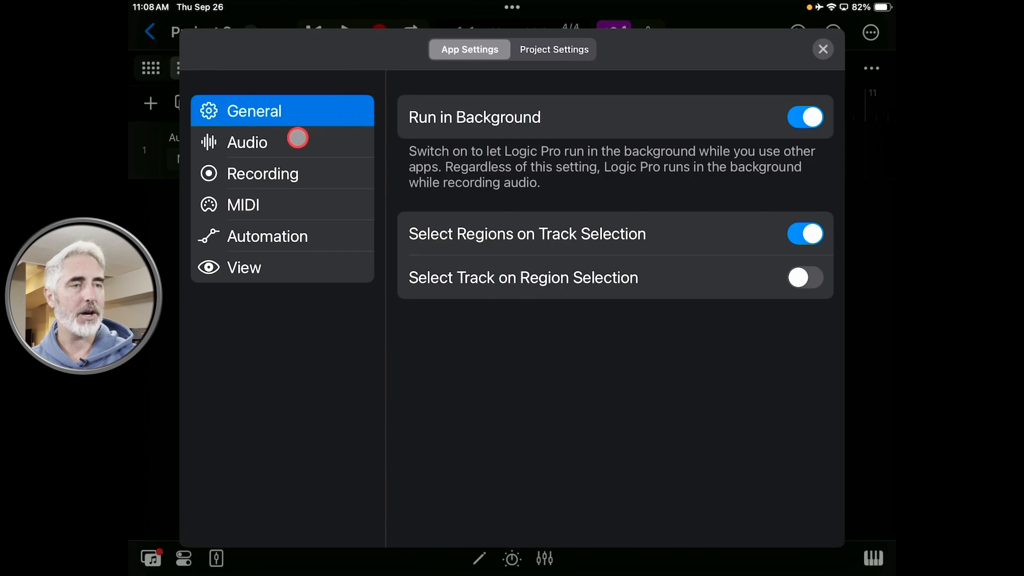
click(247, 142)
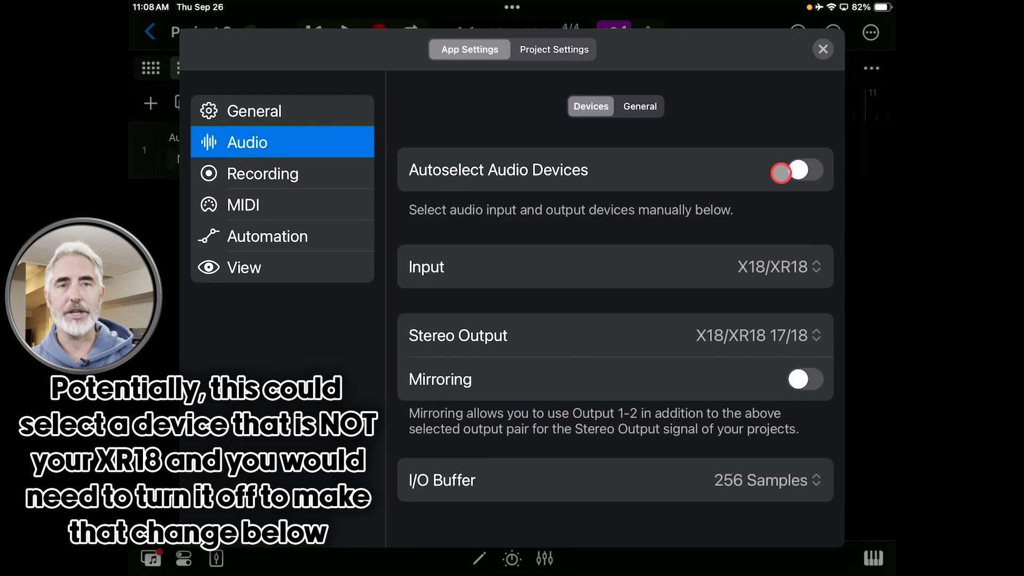
click(800, 169)
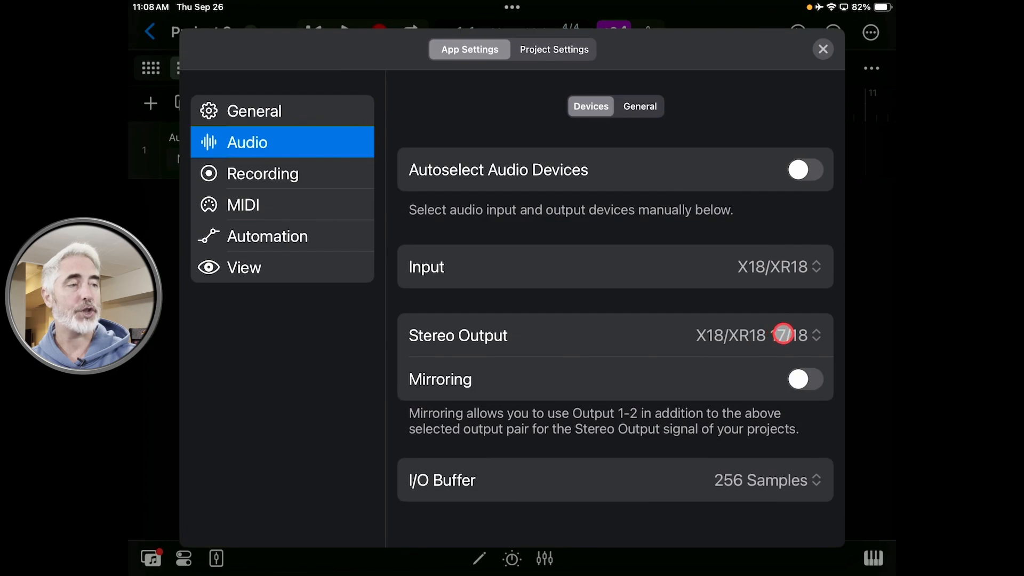
click(777, 335)
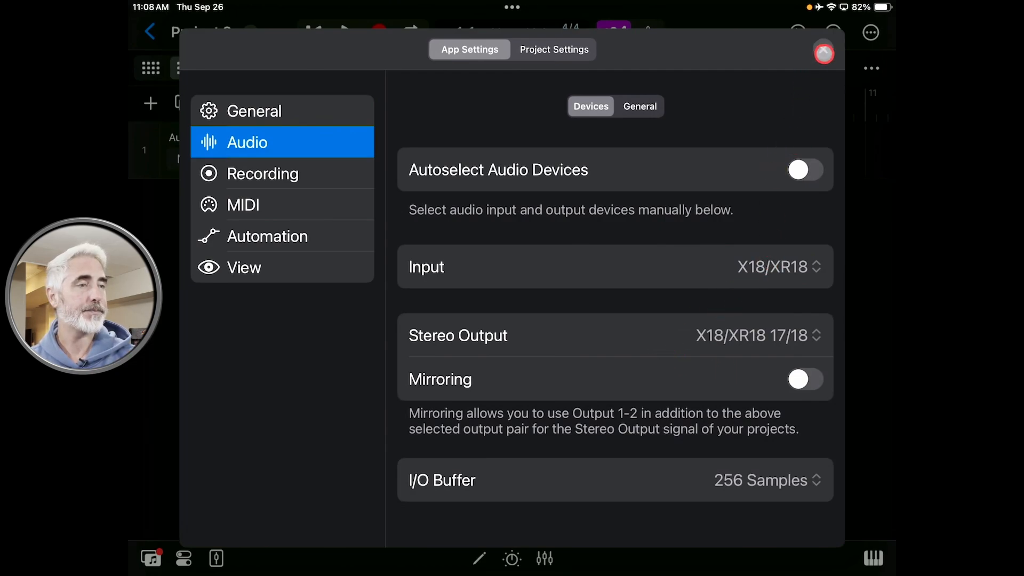
click(824, 53)
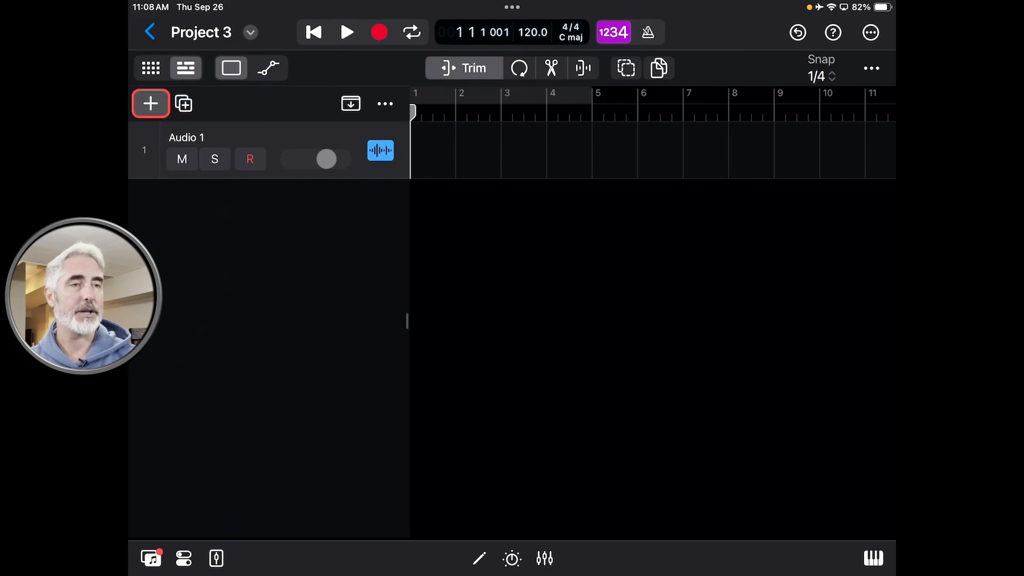
Choose Audio as the new track type and set Number of Tracks to 7
click(151, 103)
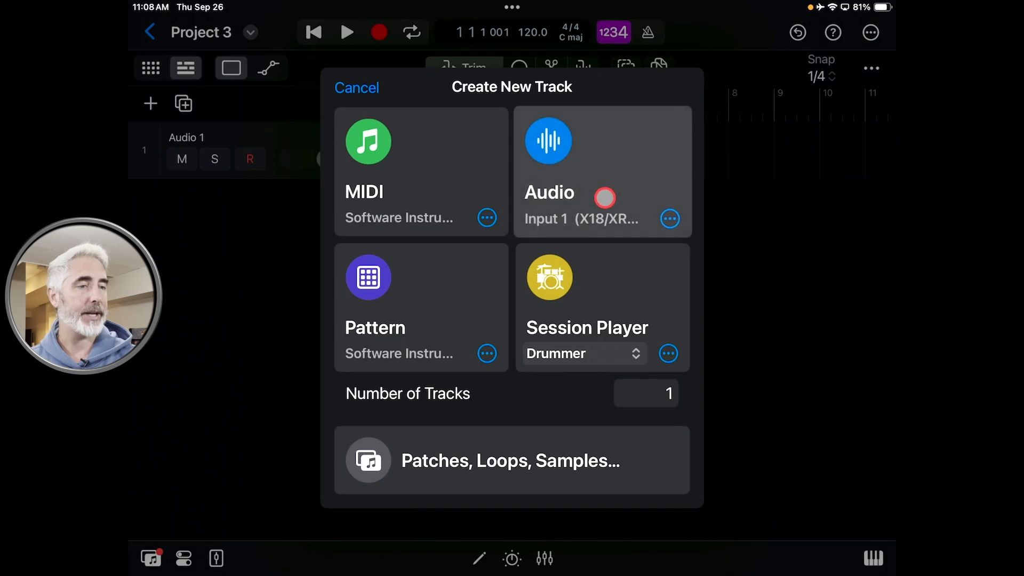
click(645, 393)
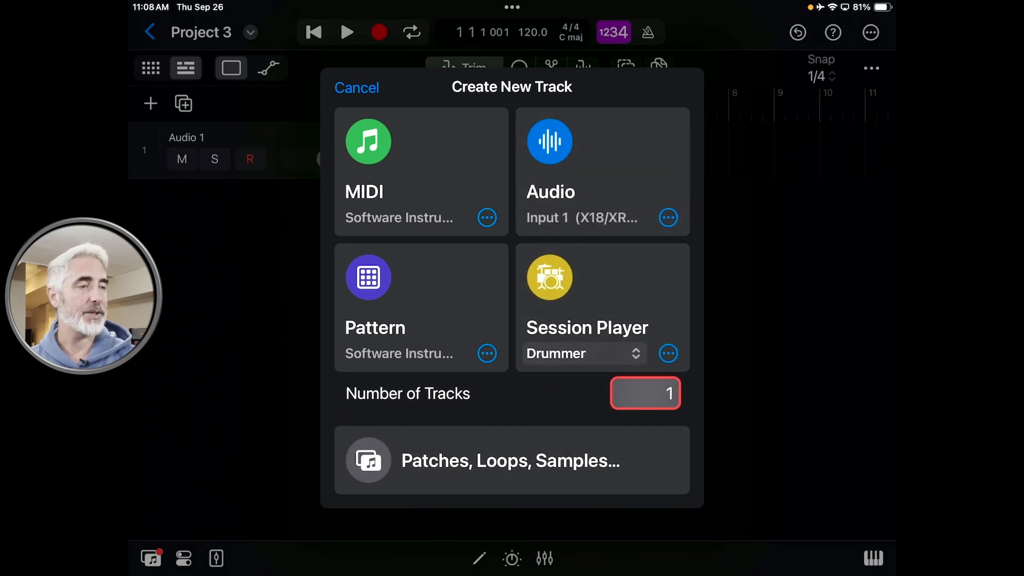
click(644, 393)
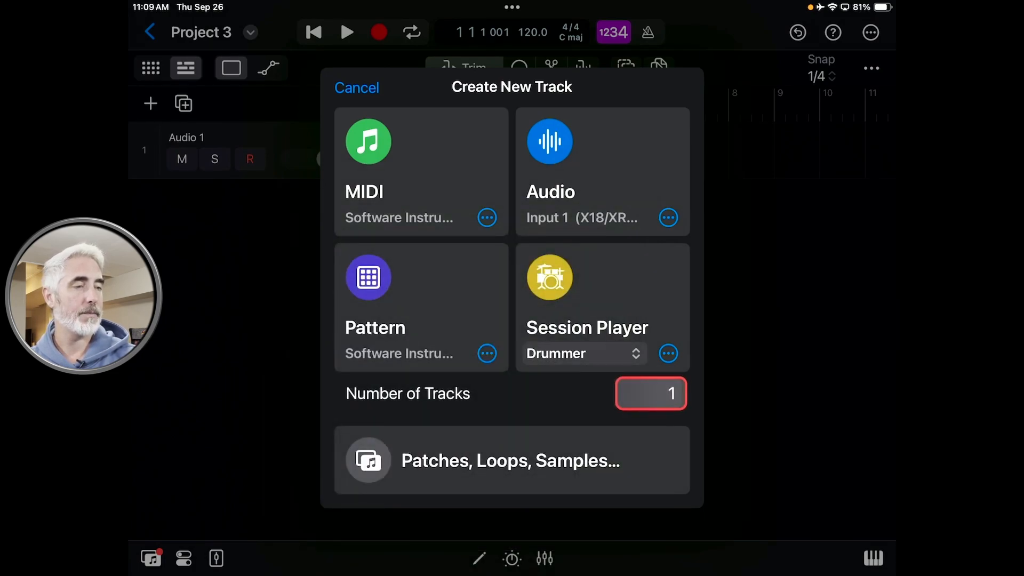
click(651, 393)
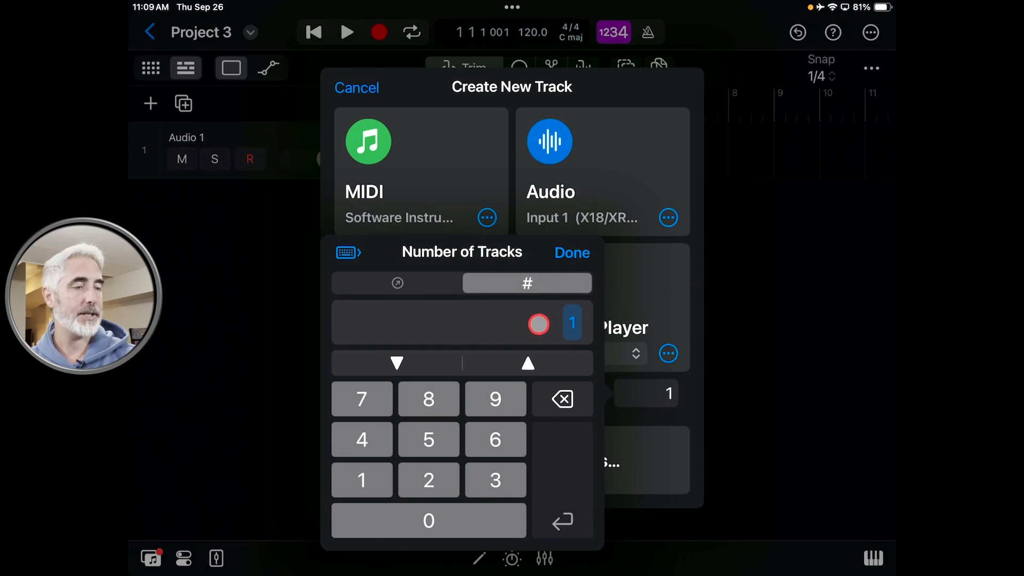
click(528, 364)
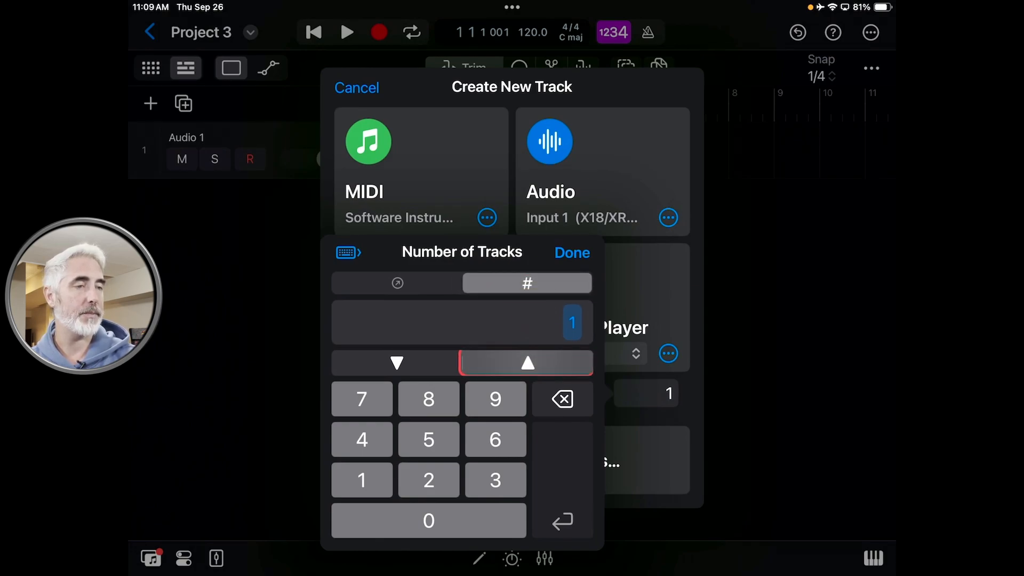
click(495, 439)
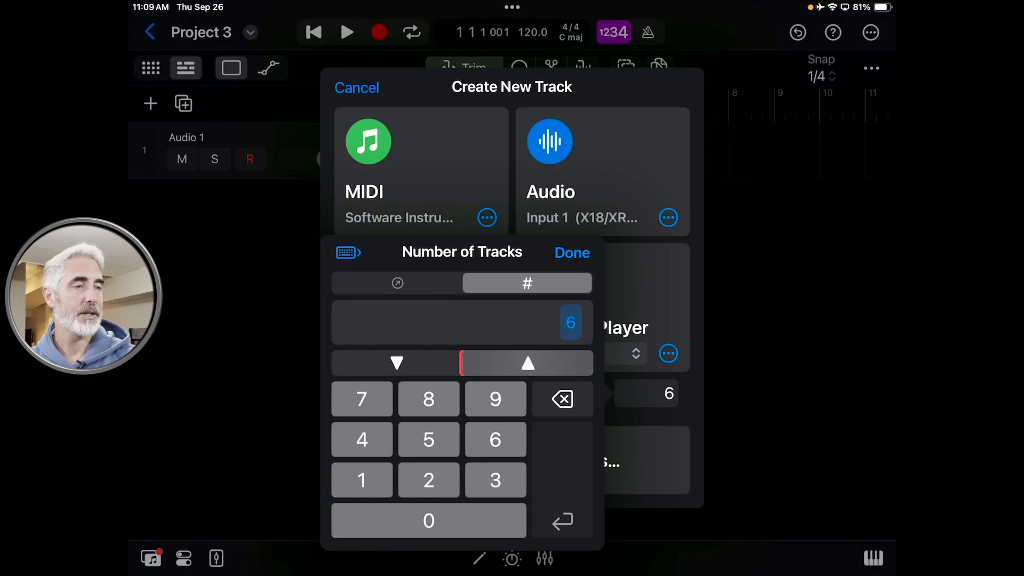
click(528, 364)
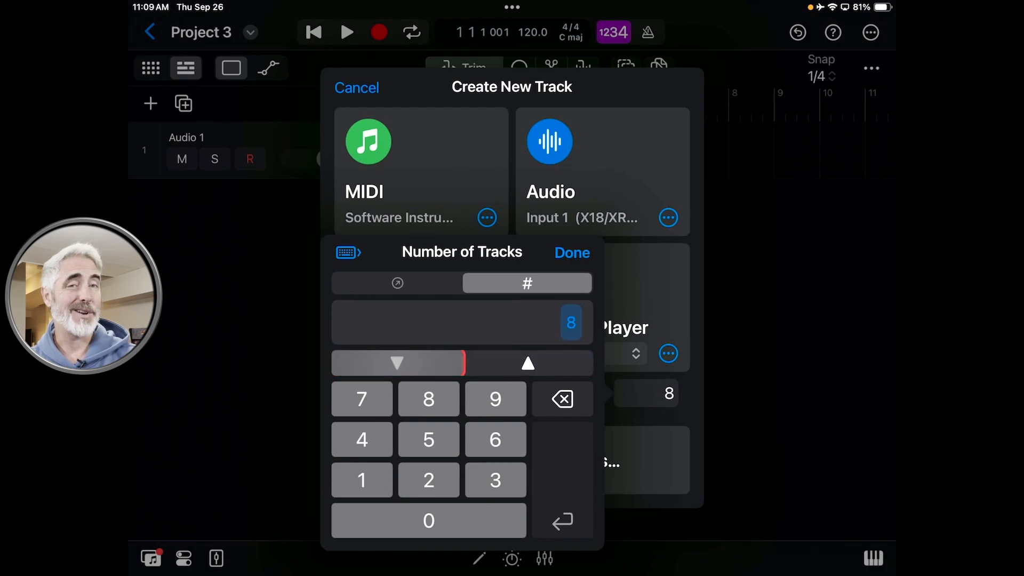
click(397, 364)
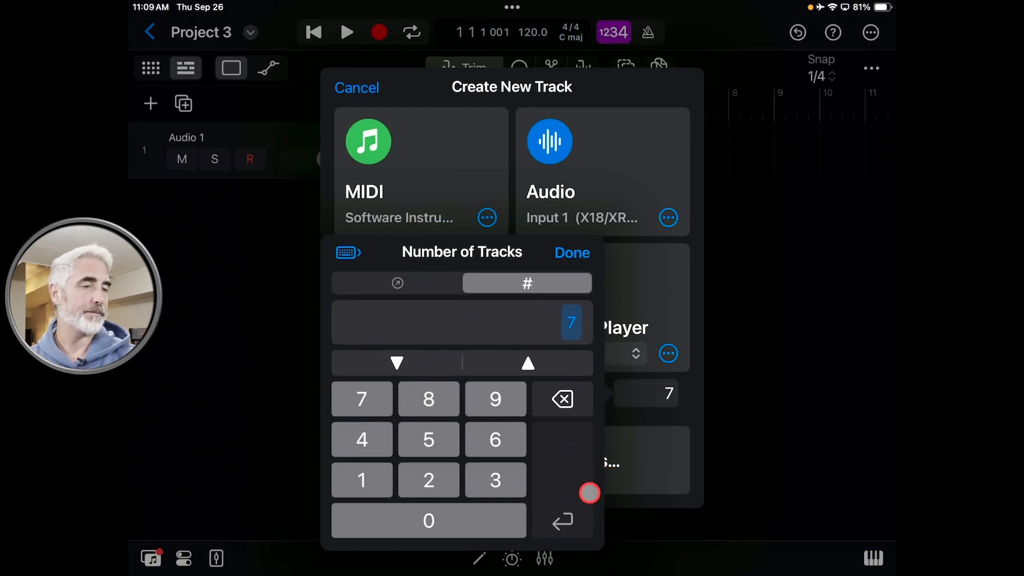
click(571, 252)
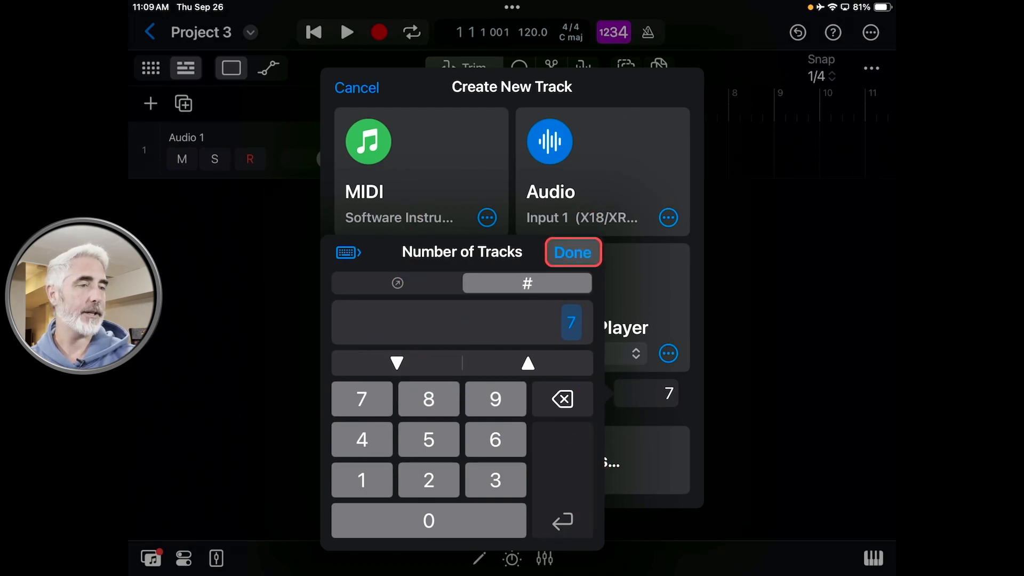
click(573, 252)
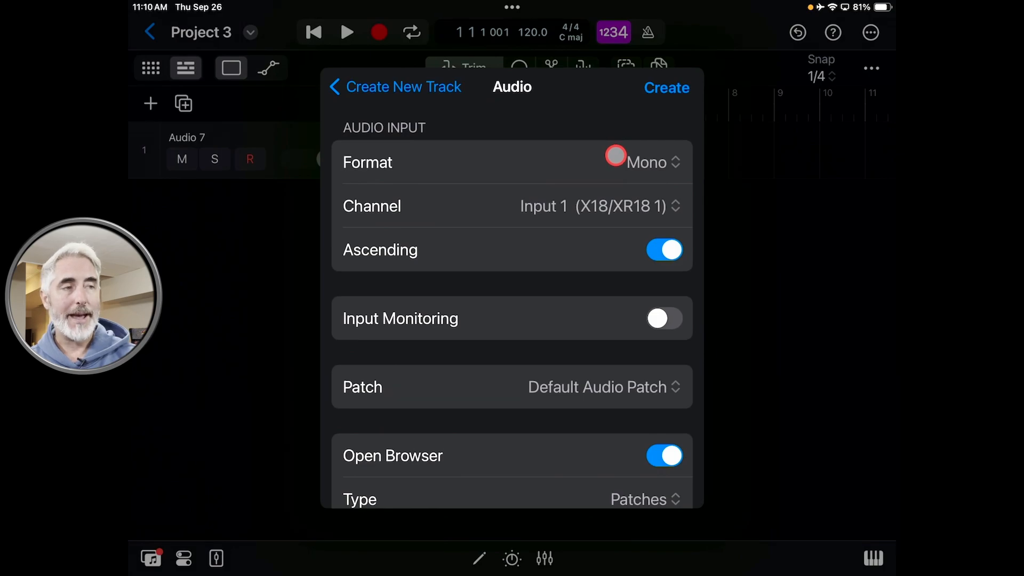
Set new tracks to Mono format, starting at Input 1 with Ascending on
click(646, 162)
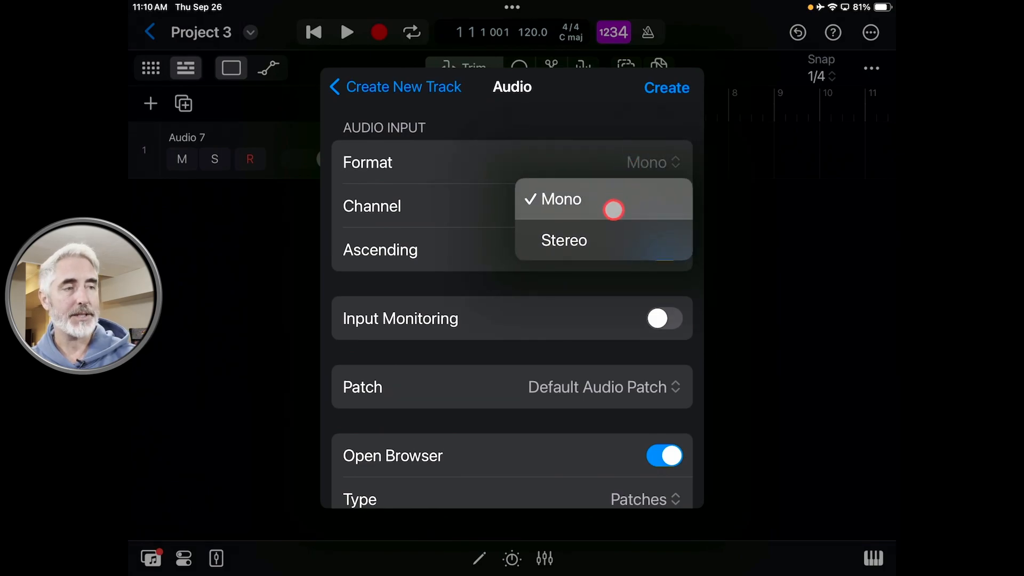
click(563, 239)
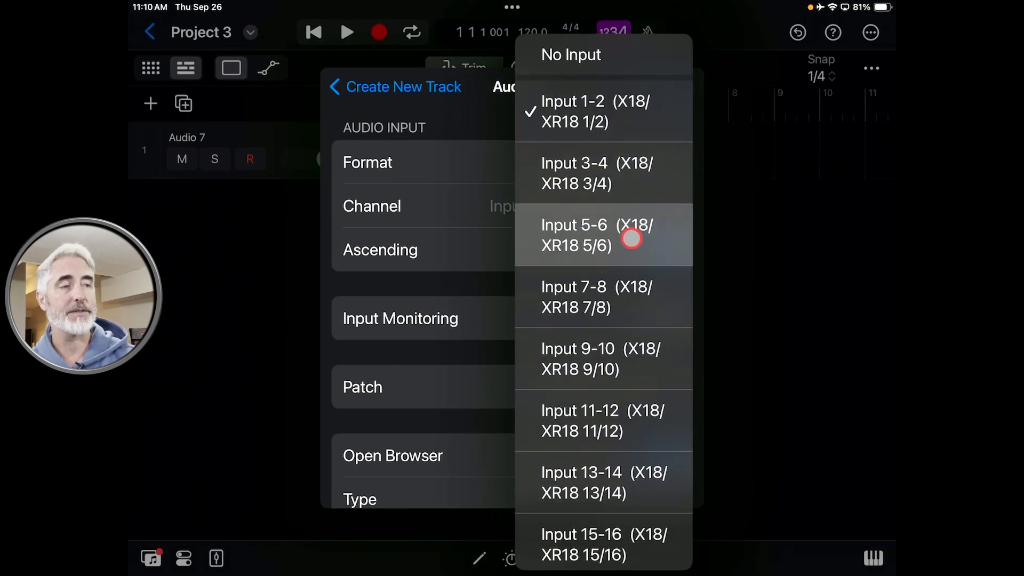
mouse_move(552, 183)
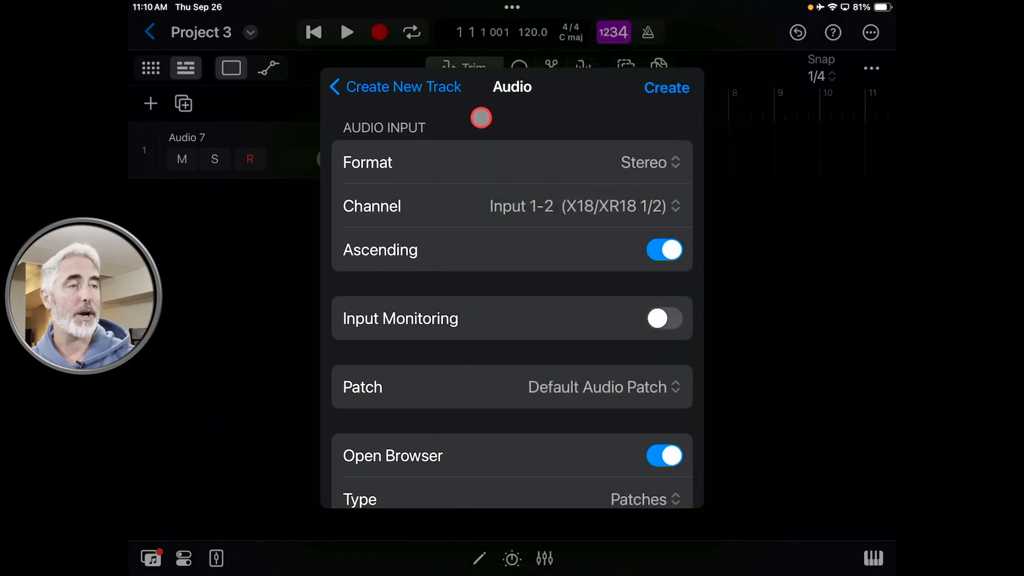
click(651, 162)
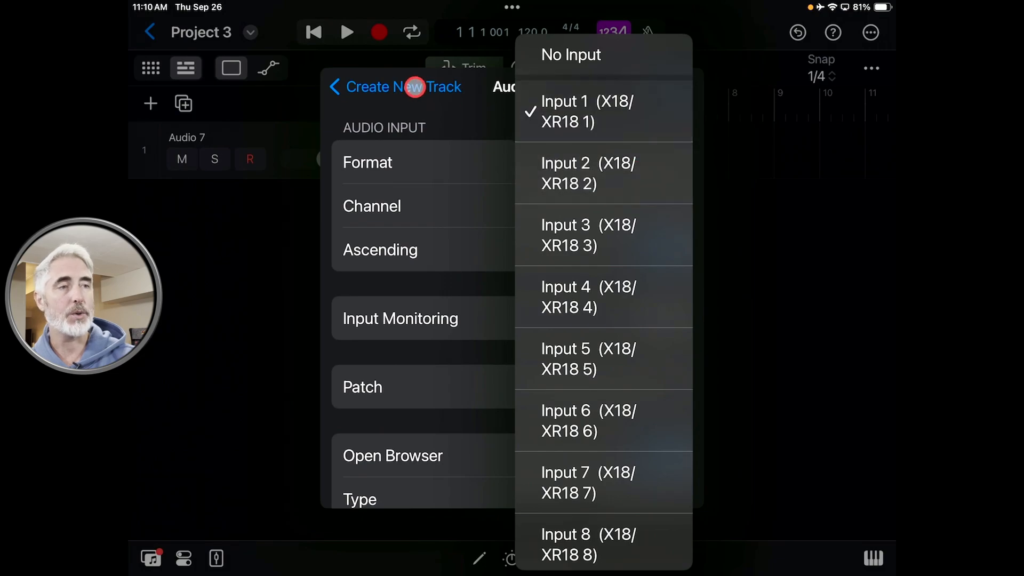
click(587, 111)
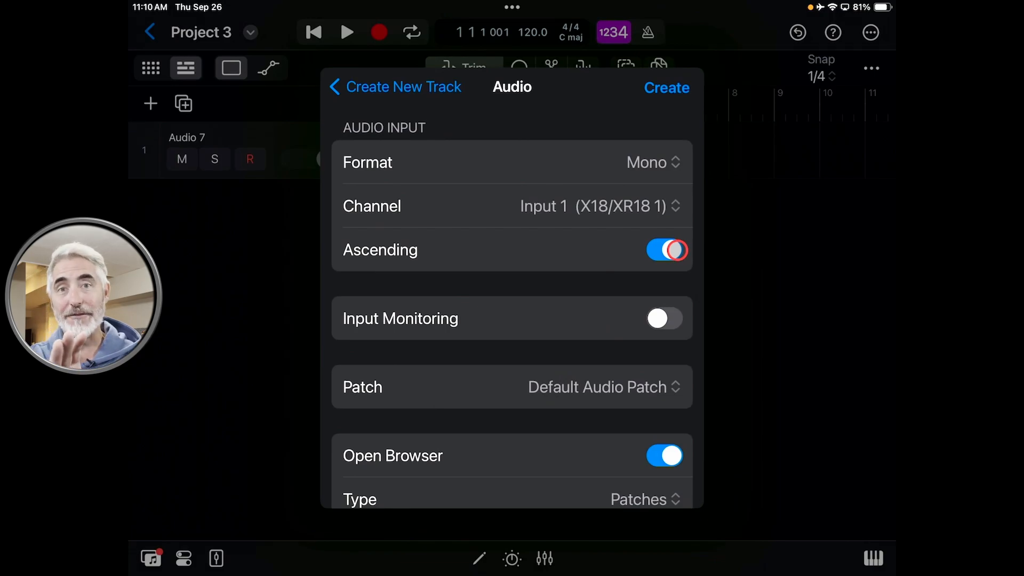
click(665, 250)
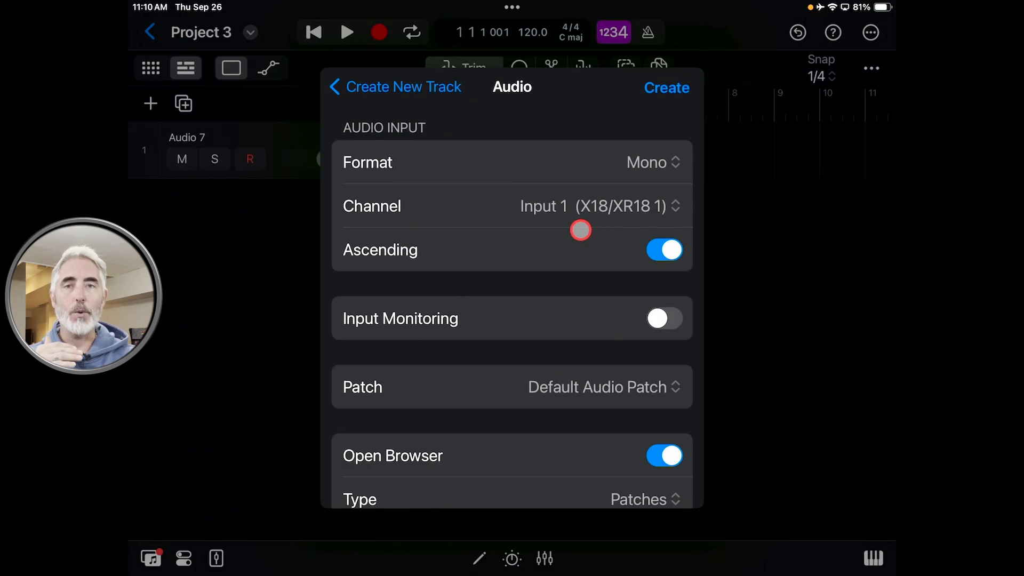
mouse_move(580, 229)
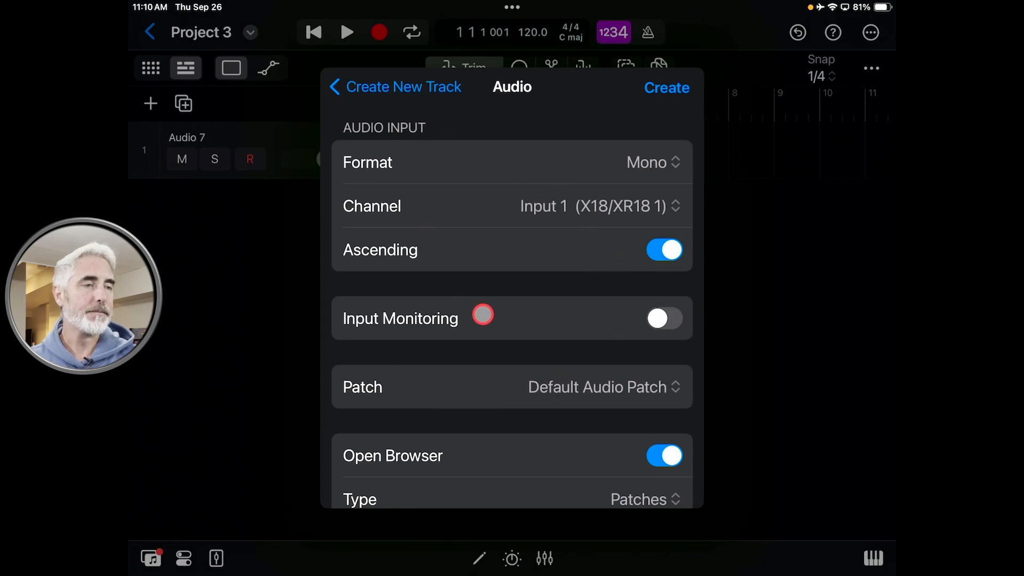
Keep the Default Audio Patch, enable Input Monitoring, and create the seven tracks
click(601, 386)
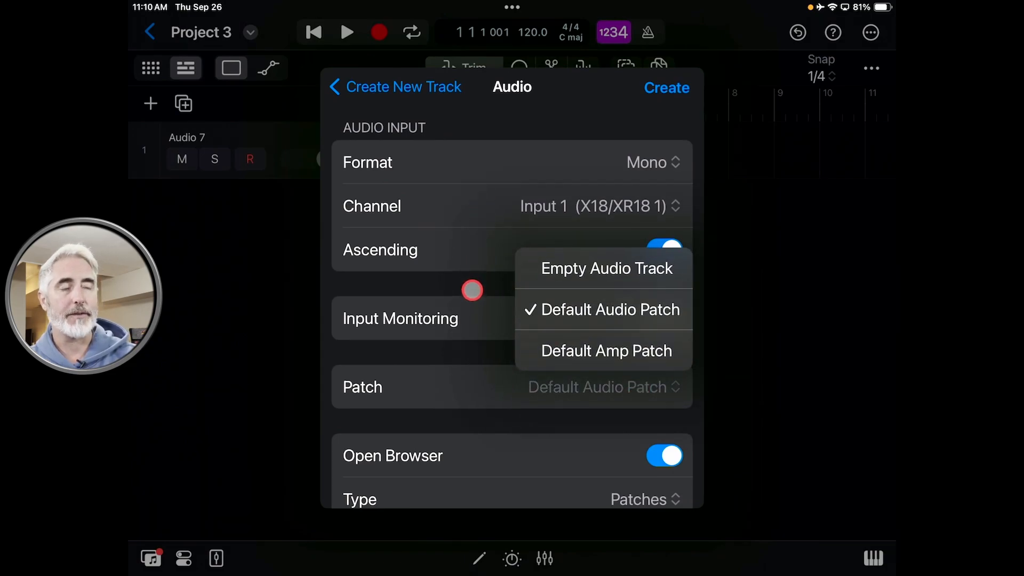
click(603, 309)
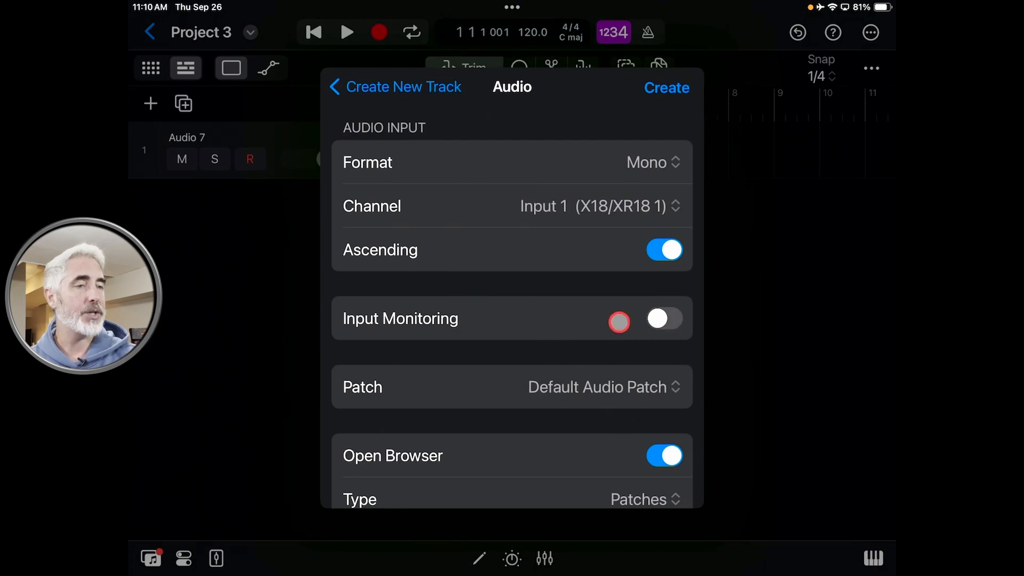
click(664, 319)
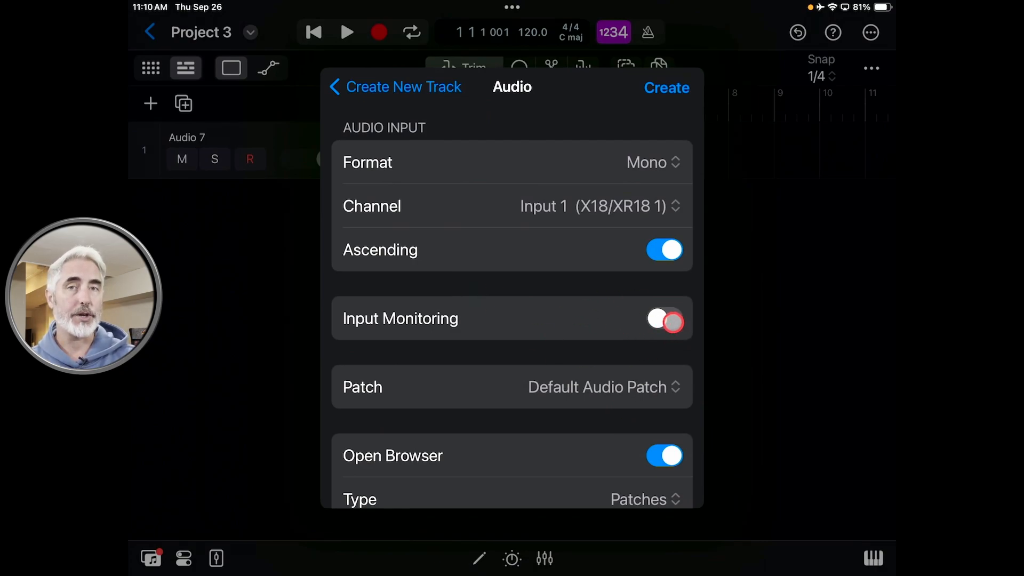
click(664, 319)
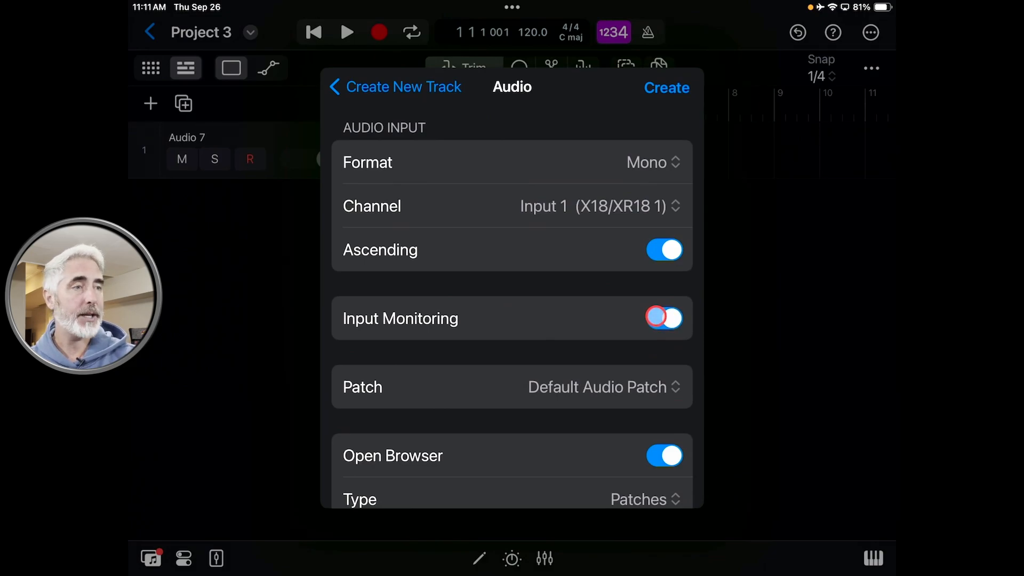
click(664, 318)
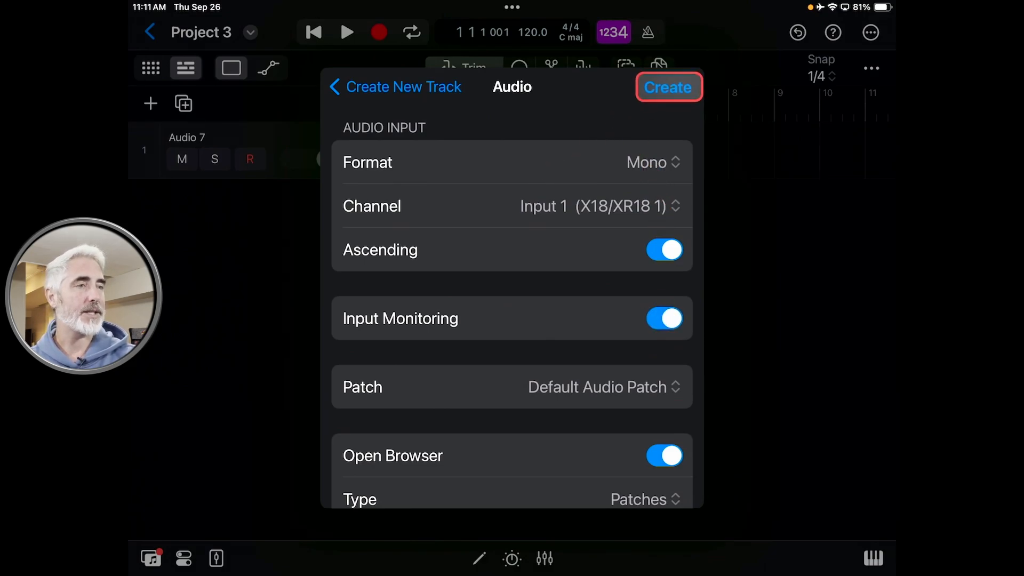
click(667, 86)
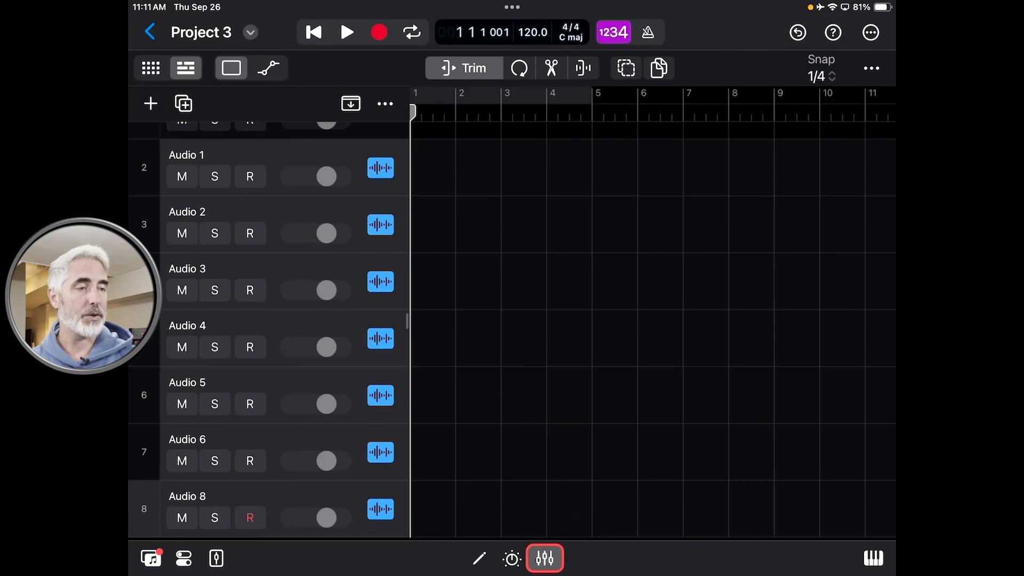
Show the mixer with Audio 1–8 and adjust the Stereo Out fader level
click(544, 559)
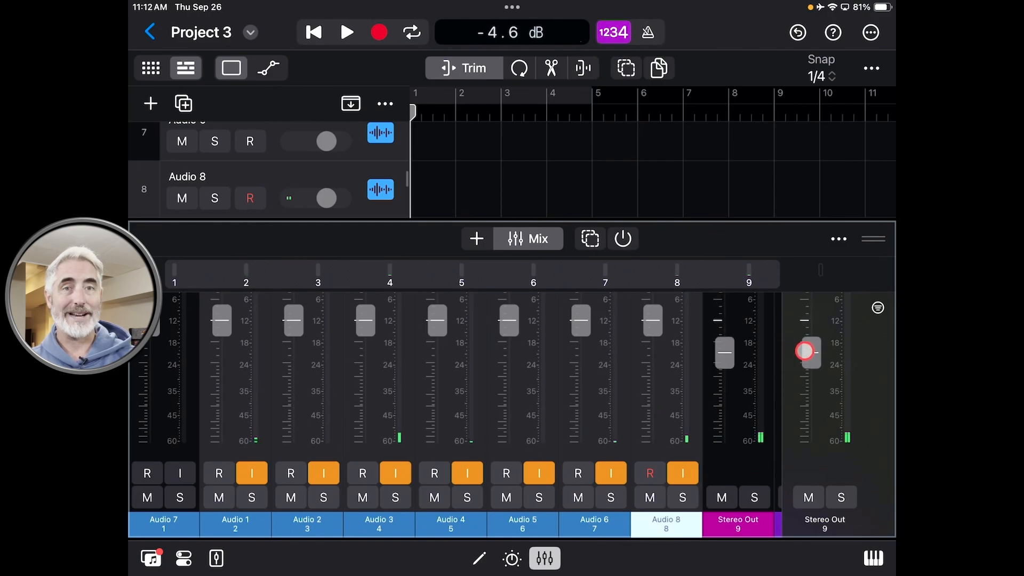
click(511, 32)
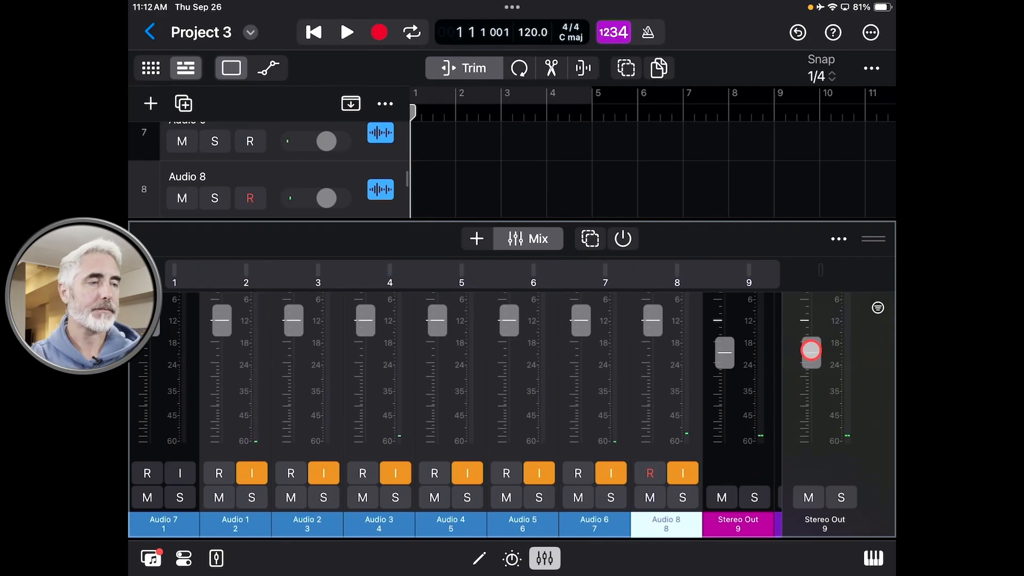
click(871, 32)
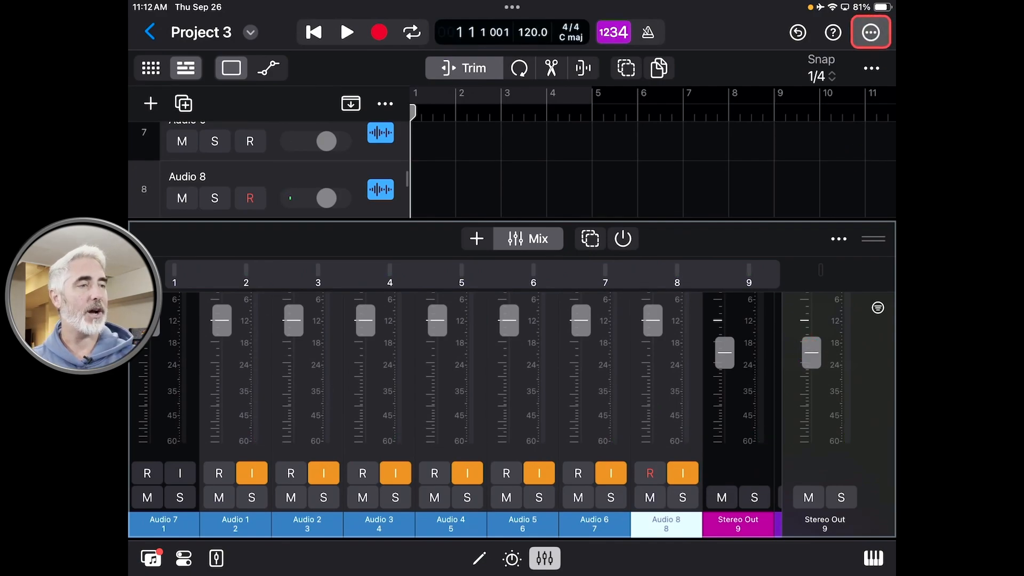
Keep XR18 output pair 17/18 selected as the project's Stereo Output
click(870, 32)
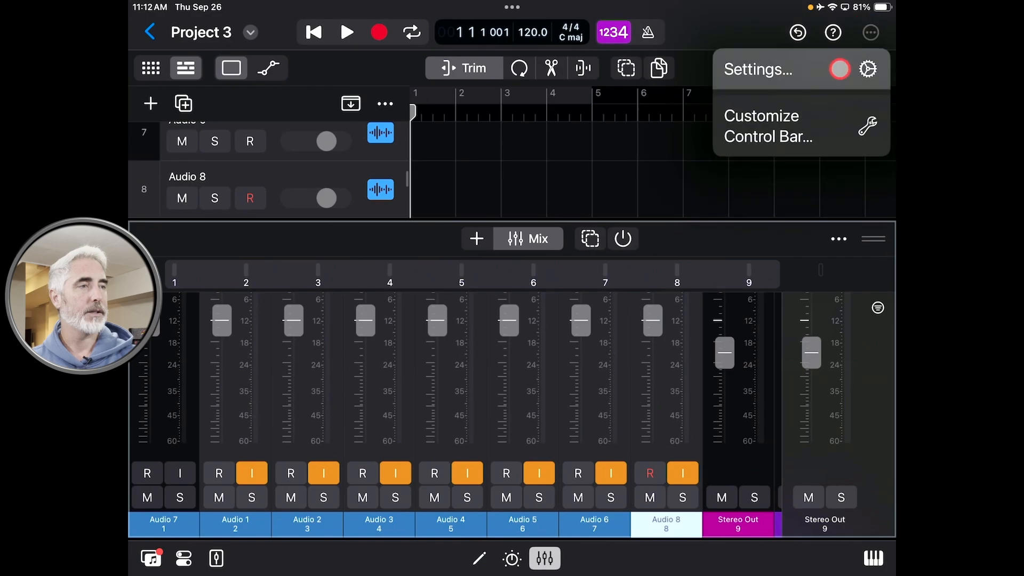
click(757, 69)
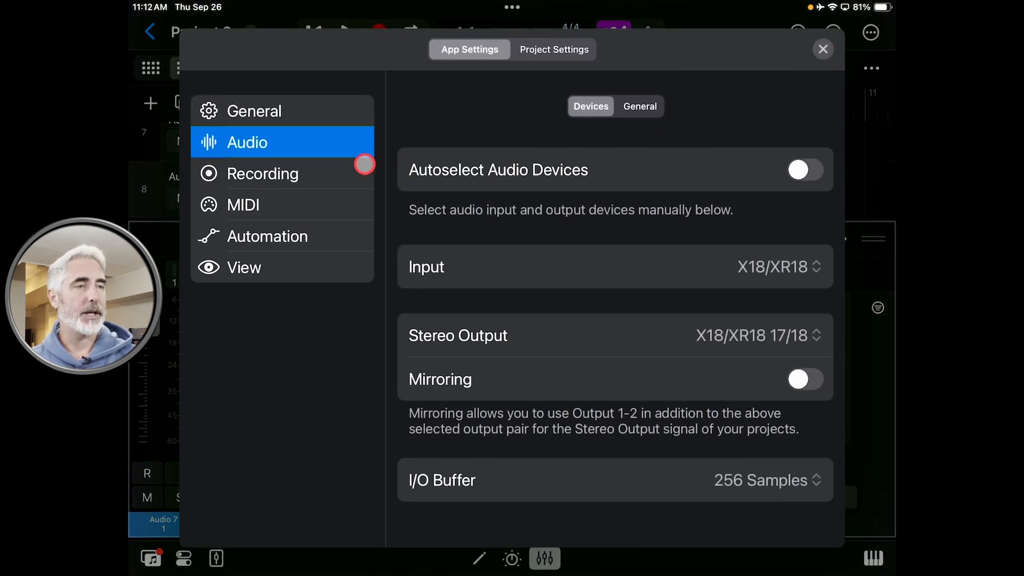
mouse_move(799, 349)
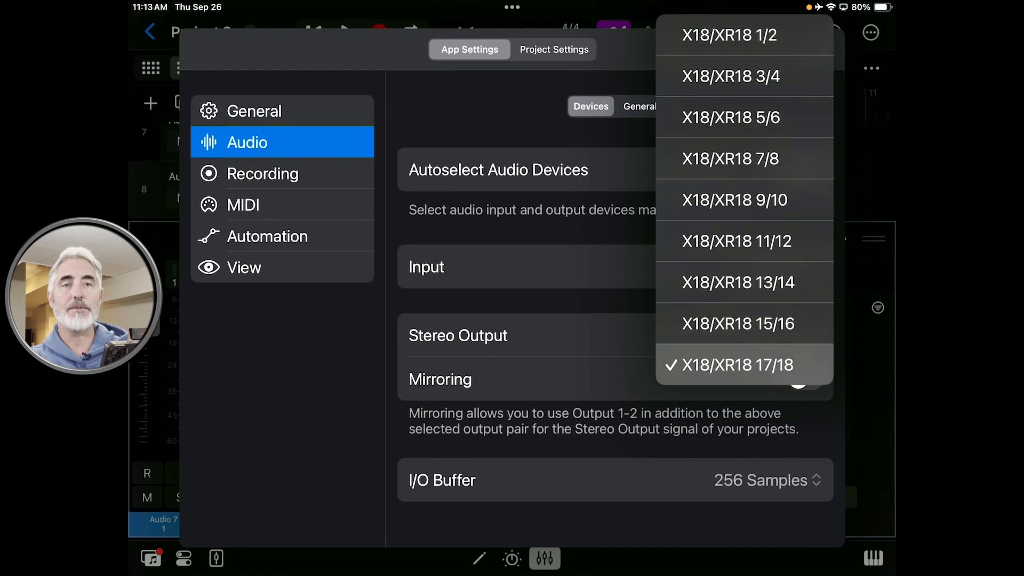
click(736, 365)
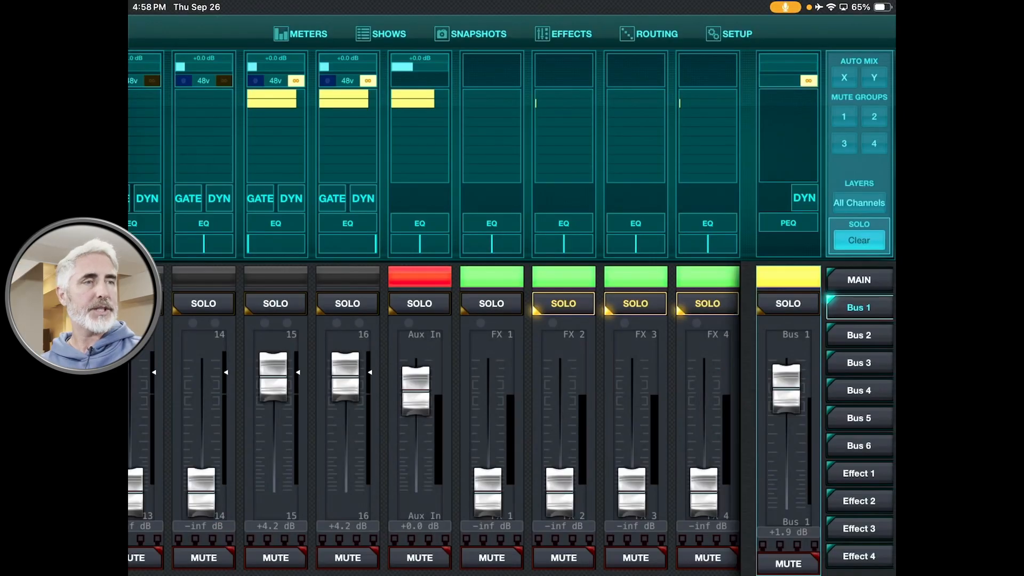
Route X AIR Edit's Main output to USB 17/18 under Routing > Main Outputs
click(657, 33)
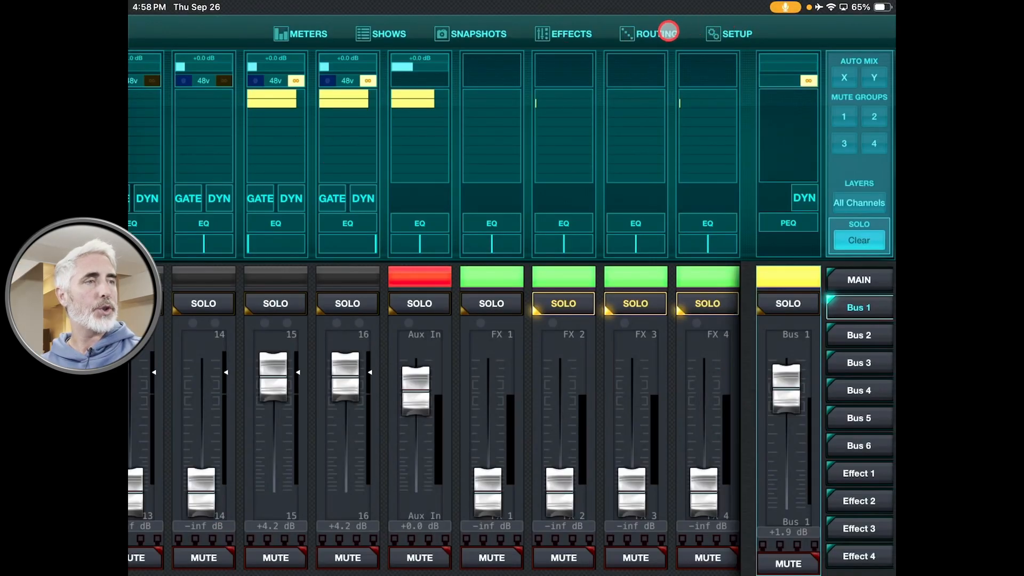
click(659, 33)
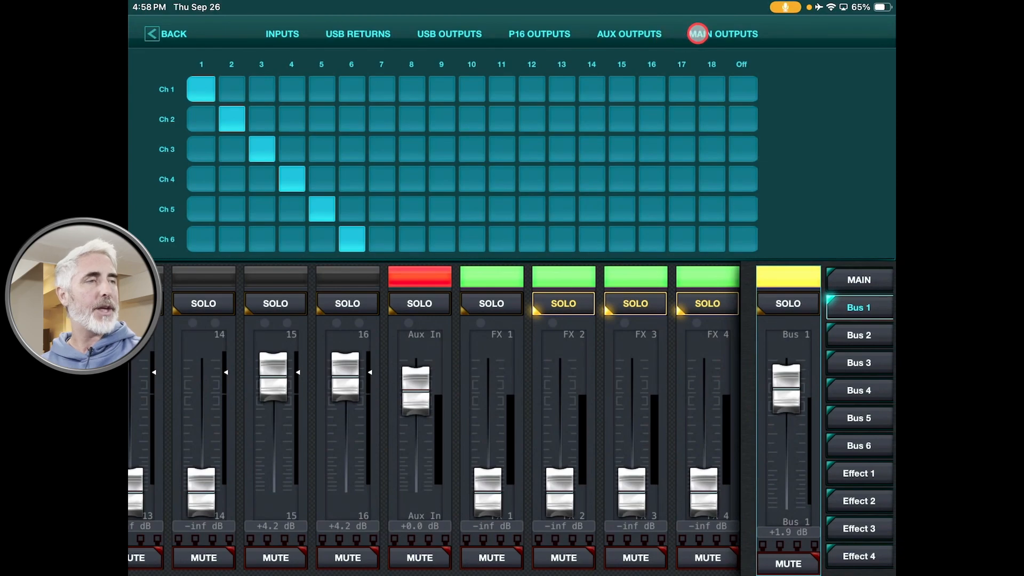
click(723, 33)
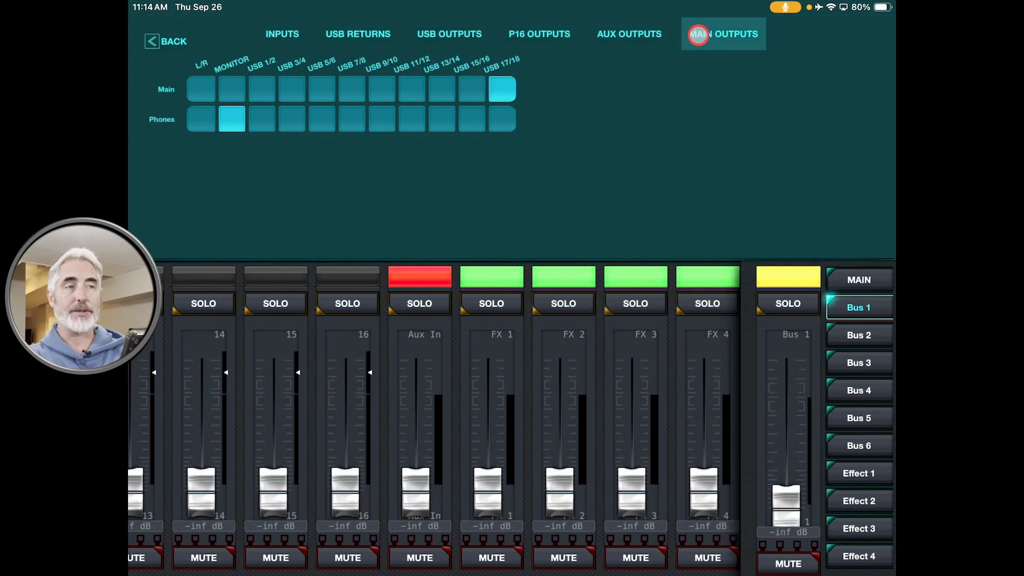
click(231, 119)
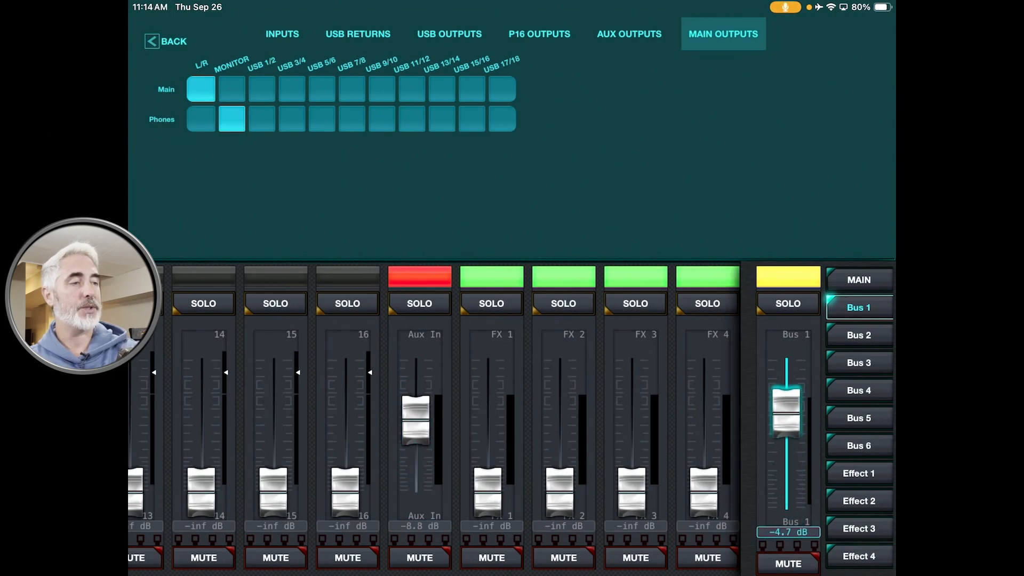
Switch to the MAIN fader layer and bring up the Aux In channel's Input page
click(858, 280)
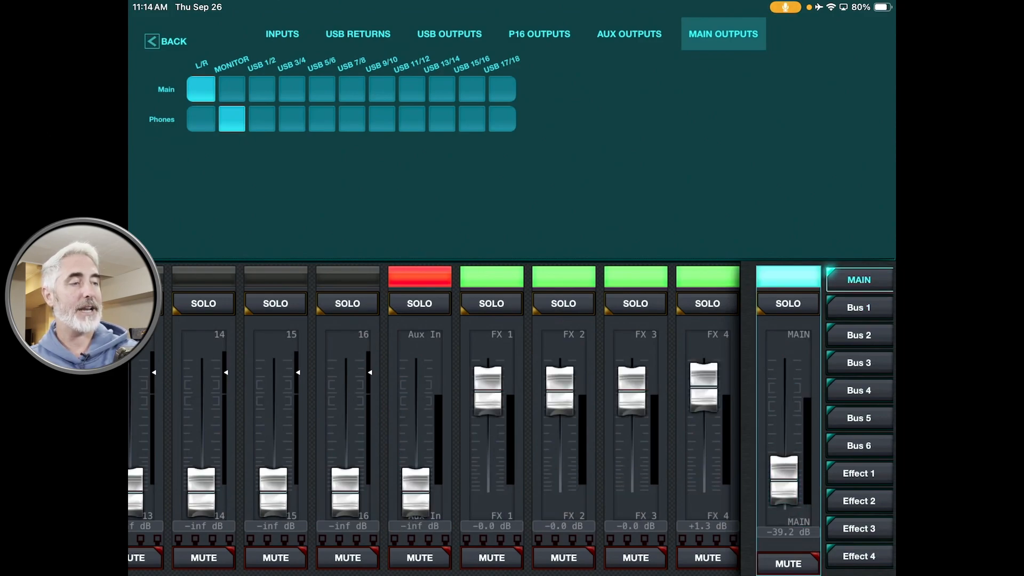
click(502, 90)
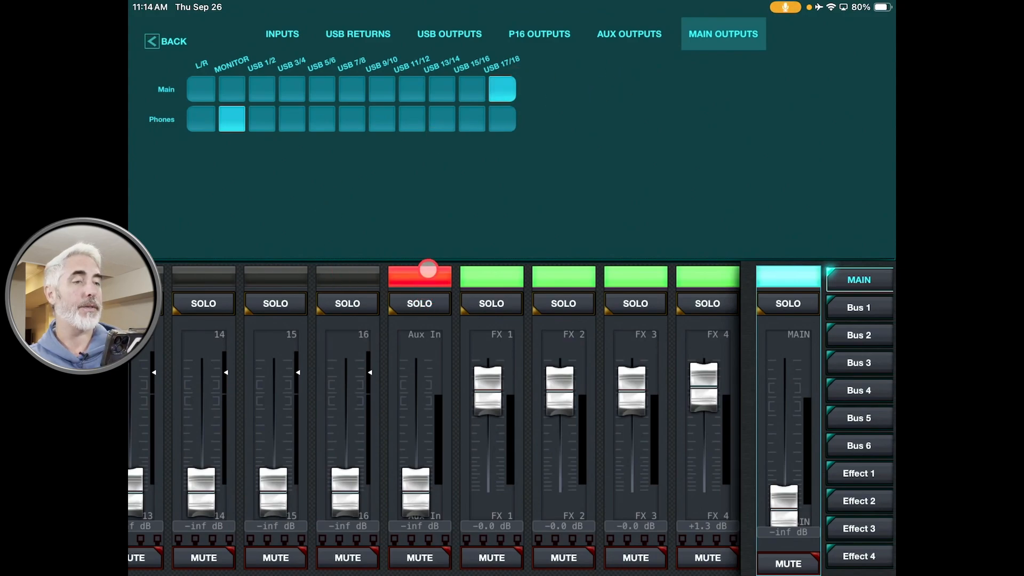
click(419, 275)
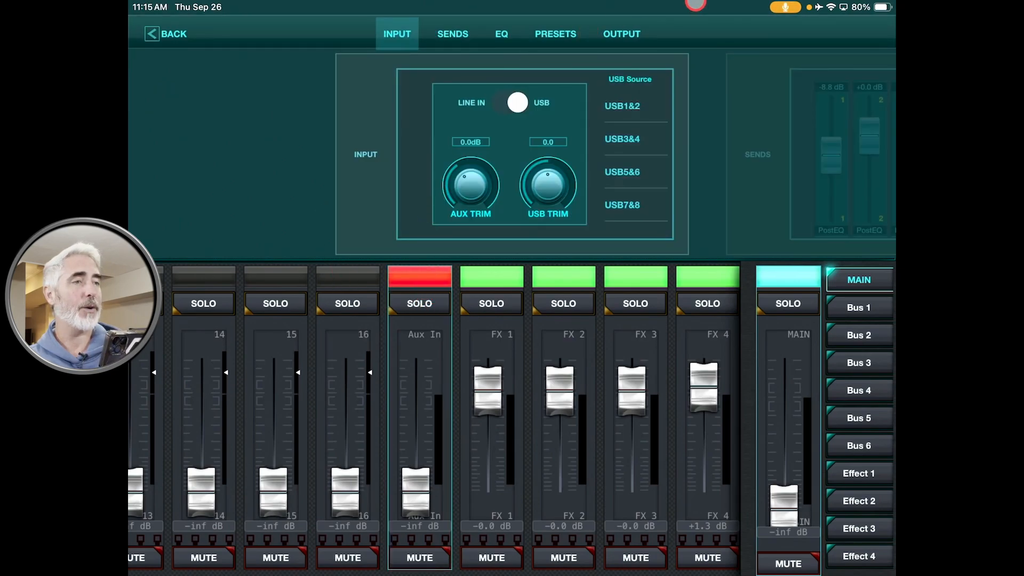
Toggle the Aux In LINE IN / USB switch, settling on USB
click(518, 101)
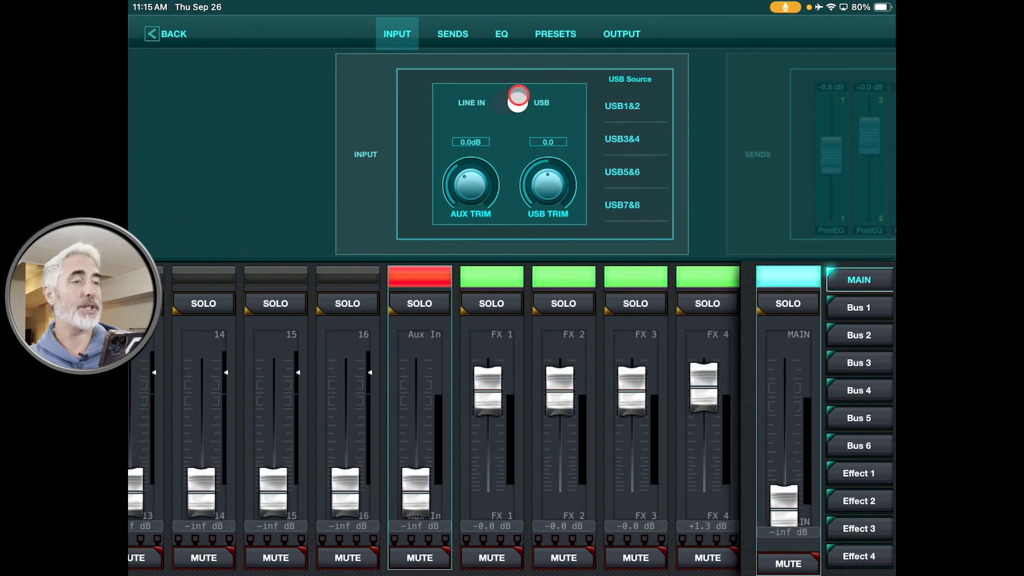
click(503, 102)
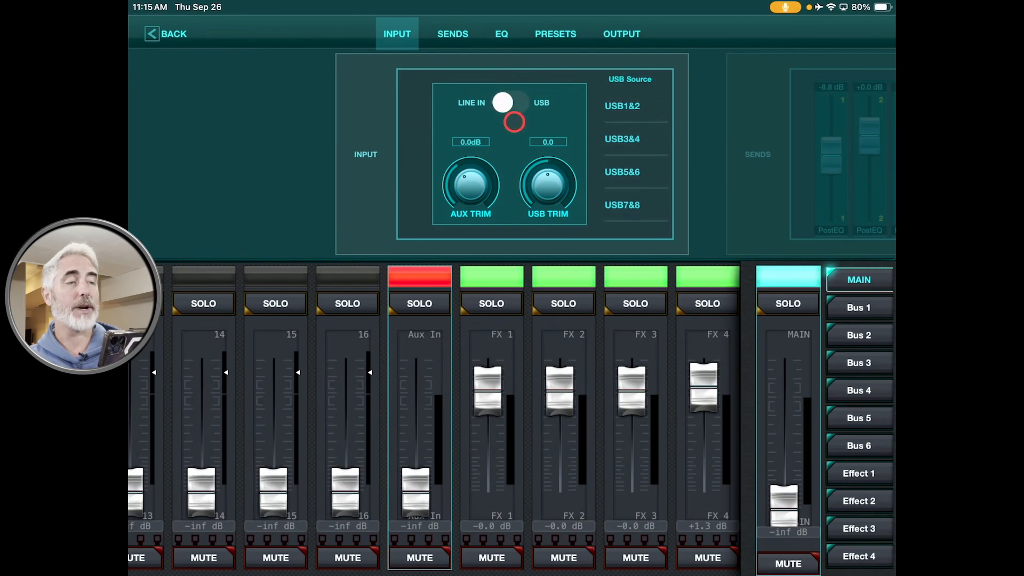
click(503, 103)
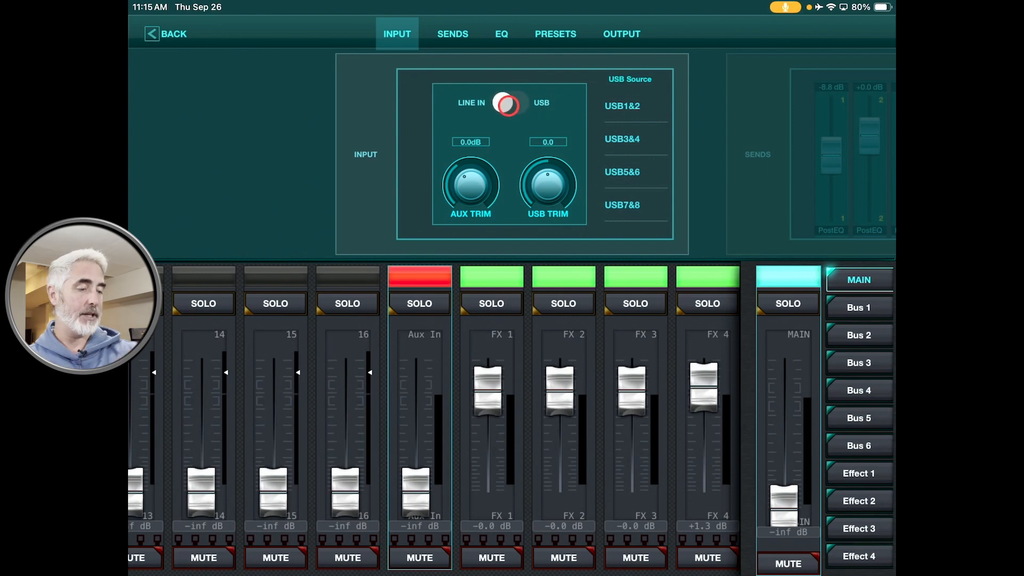
click(504, 102)
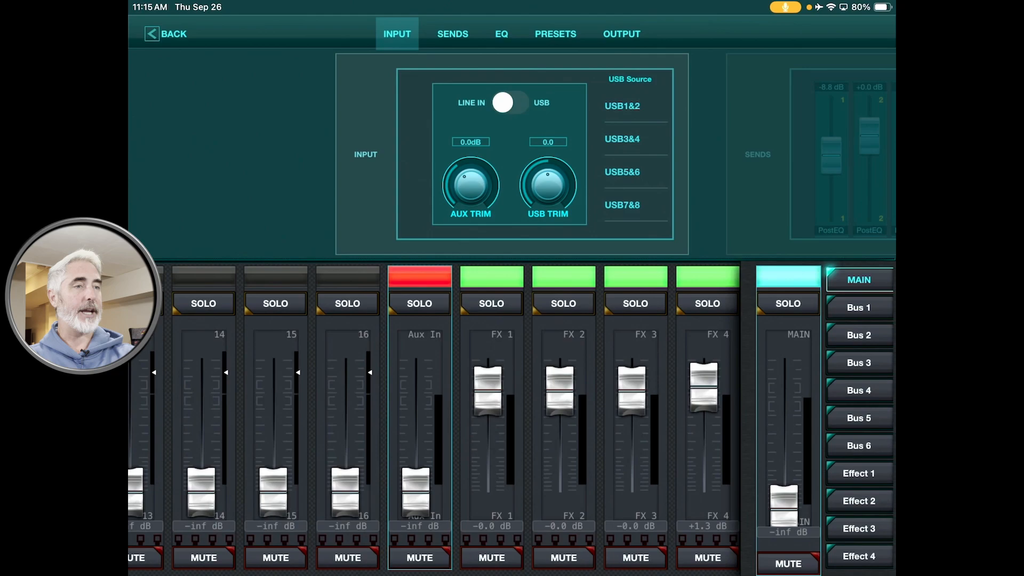
click(519, 103)
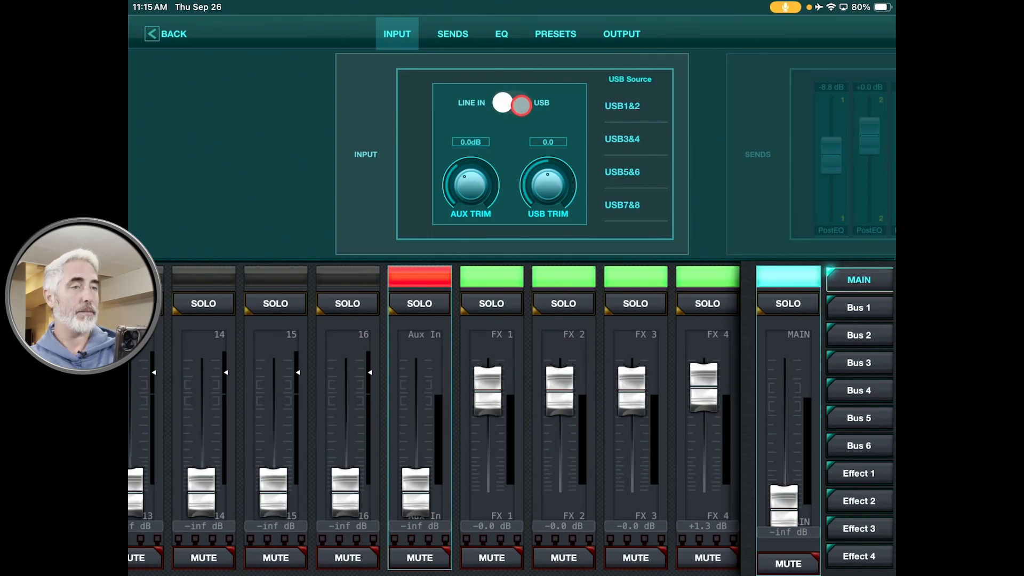
click(515, 103)
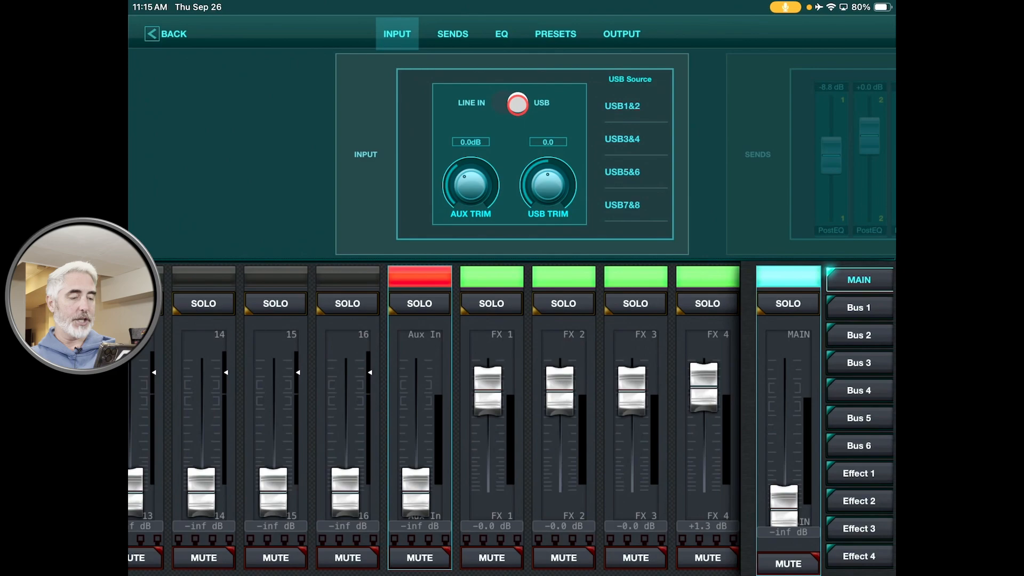
click(517, 102)
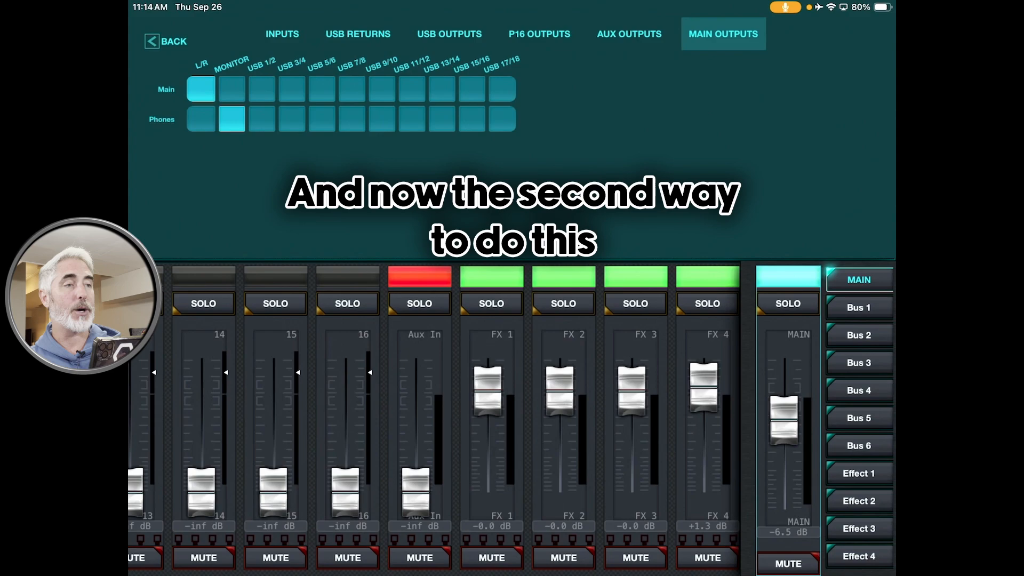
Switch the Main output row from L/R to USB 17/18 in the Main Outputs routing
click(625, 84)
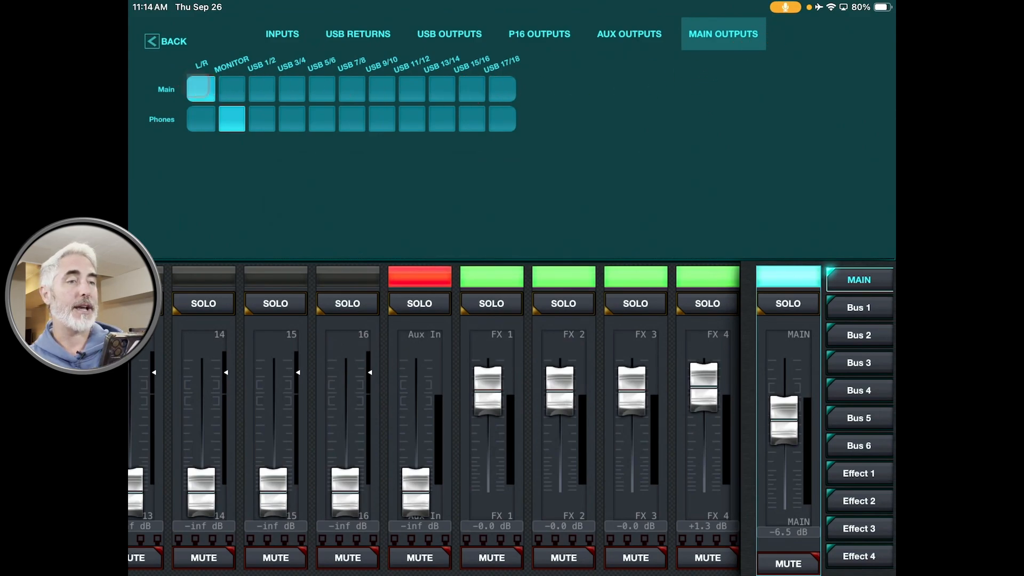
click(502, 89)
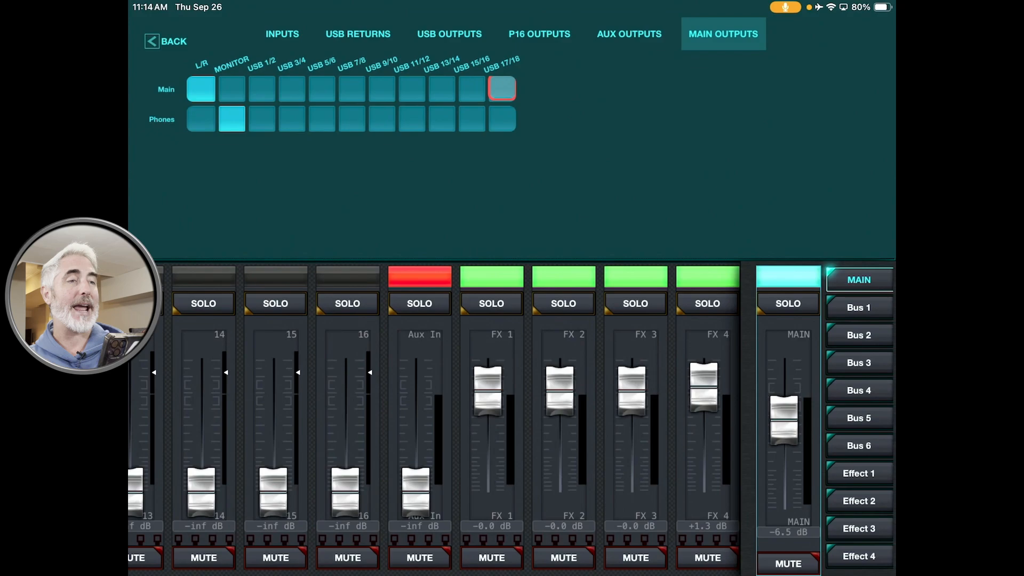
click(442, 89)
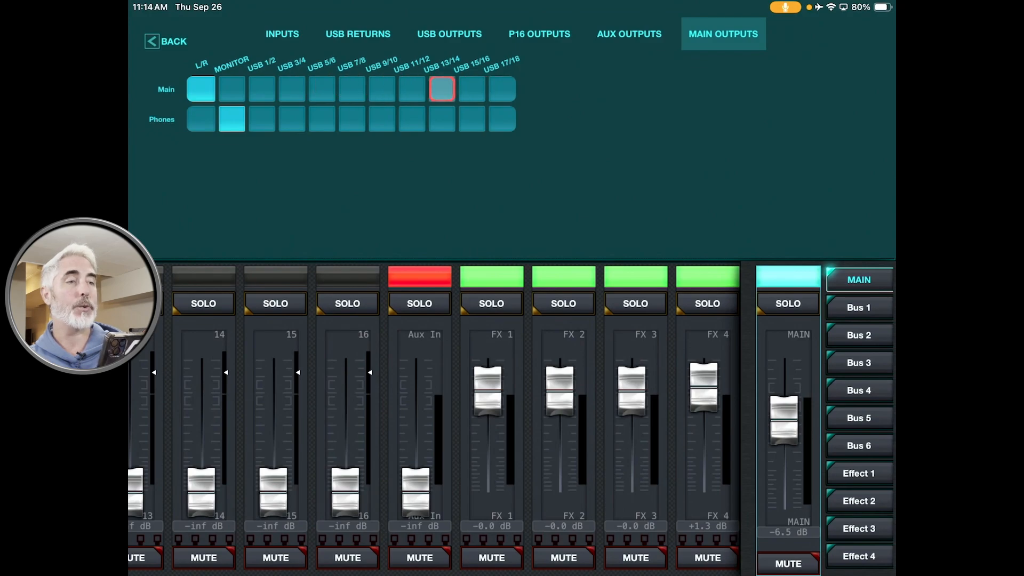
click(501, 89)
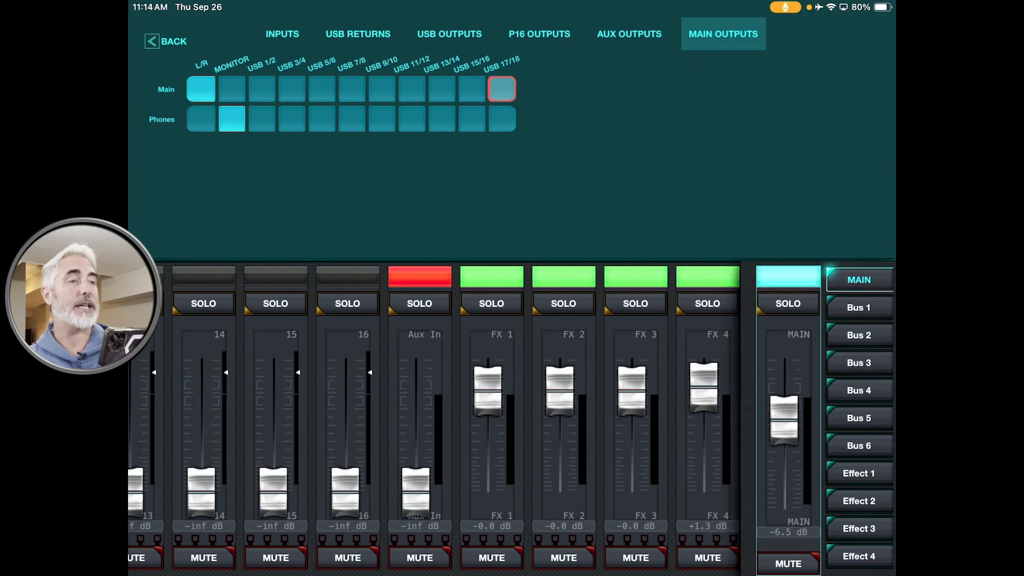
click(501, 89)
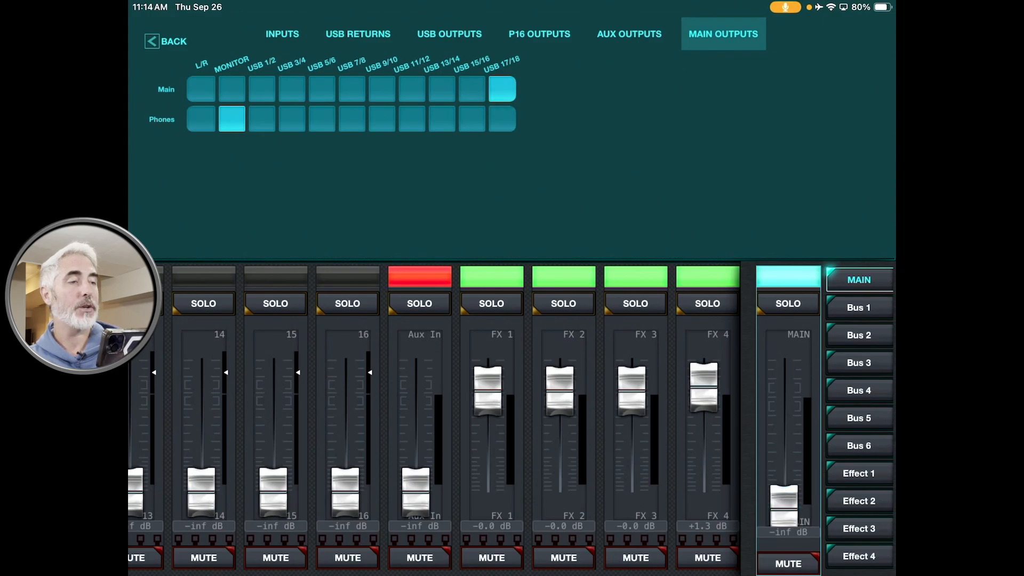
click(419, 492)
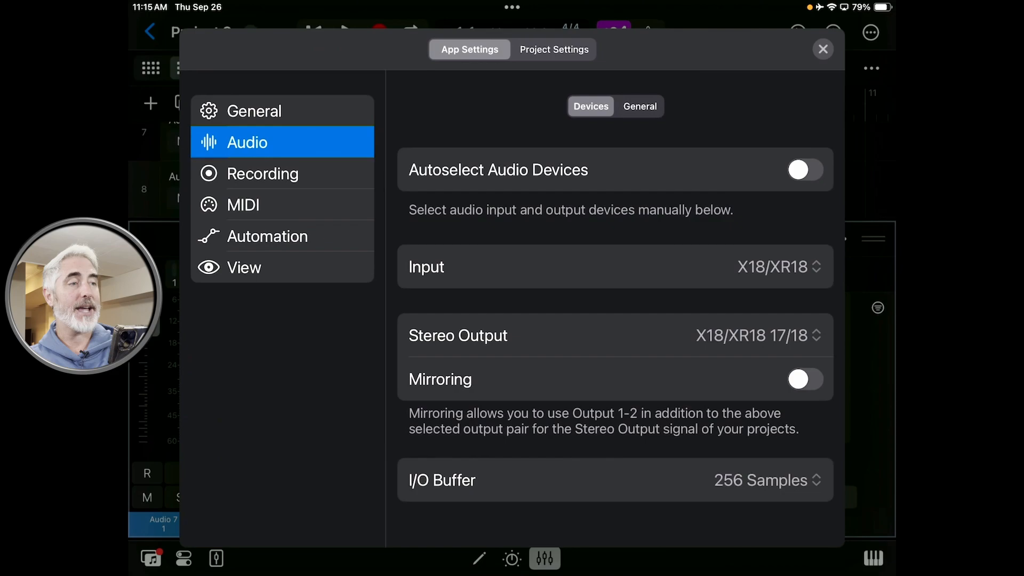
Close Logic's audio settings with stereo output left on X18/XR18 17/18
click(823, 49)
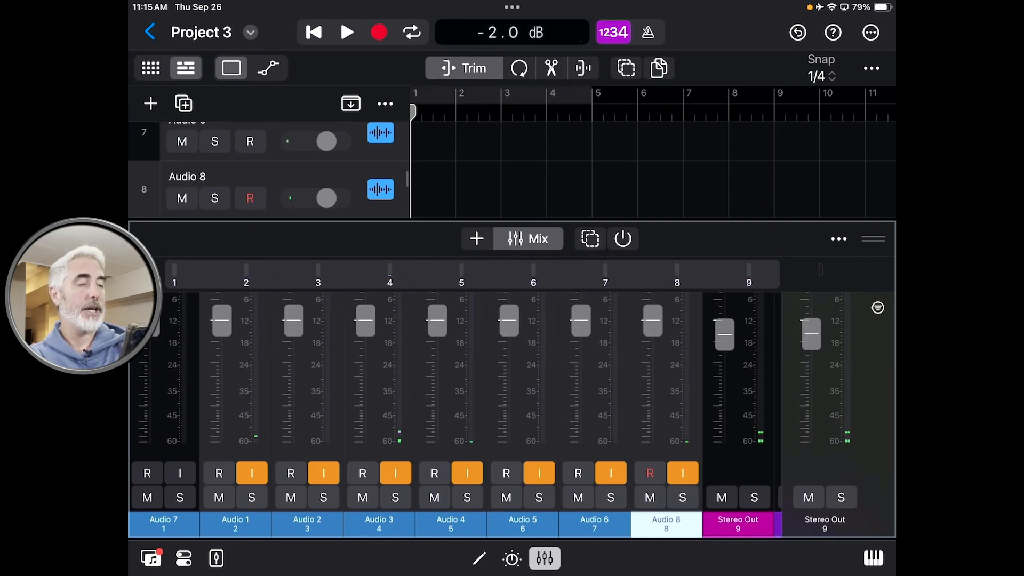
click(511, 33)
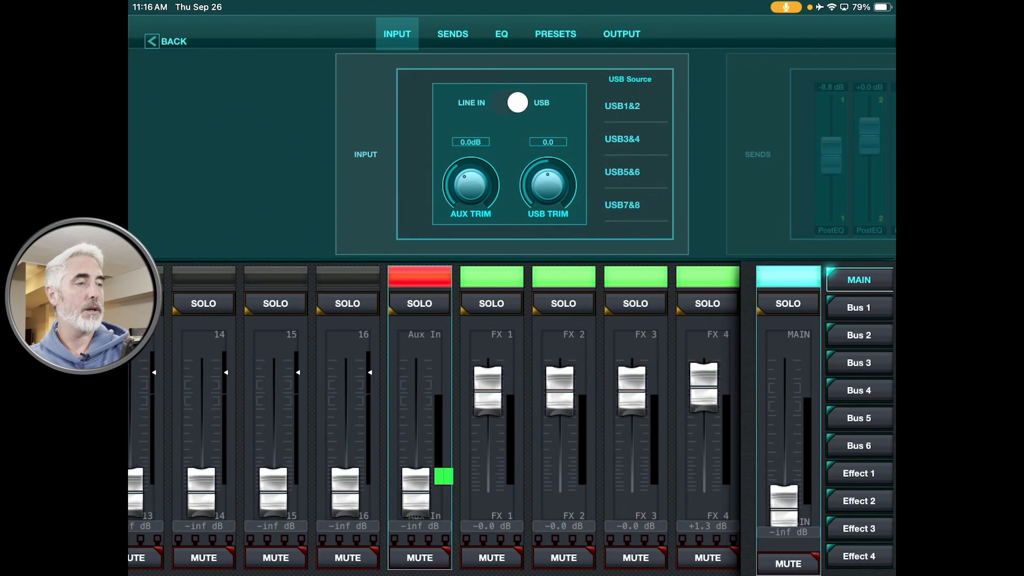
Select Bus 1 in the layer list and leave the channel detail page
click(858, 307)
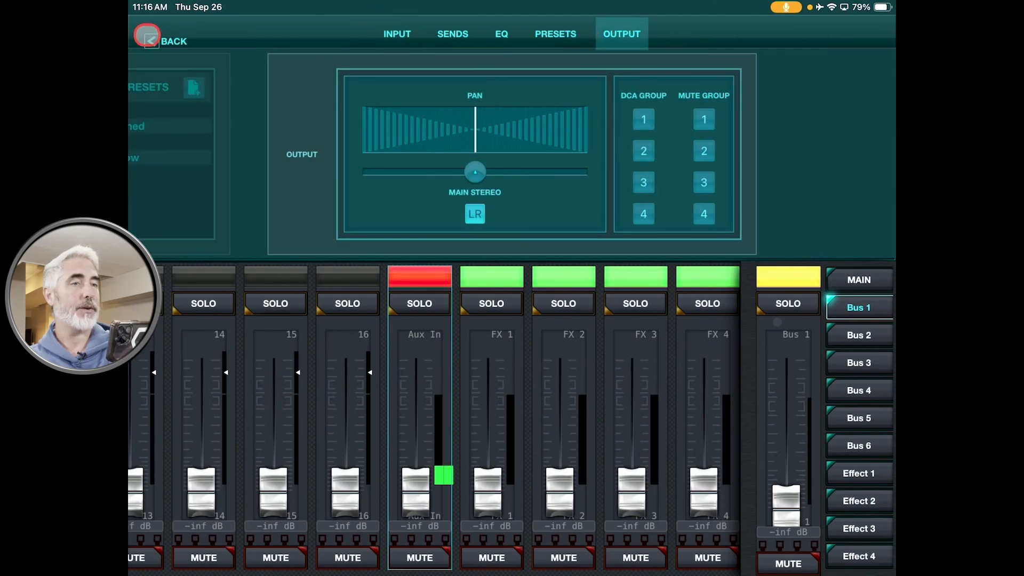
click(147, 34)
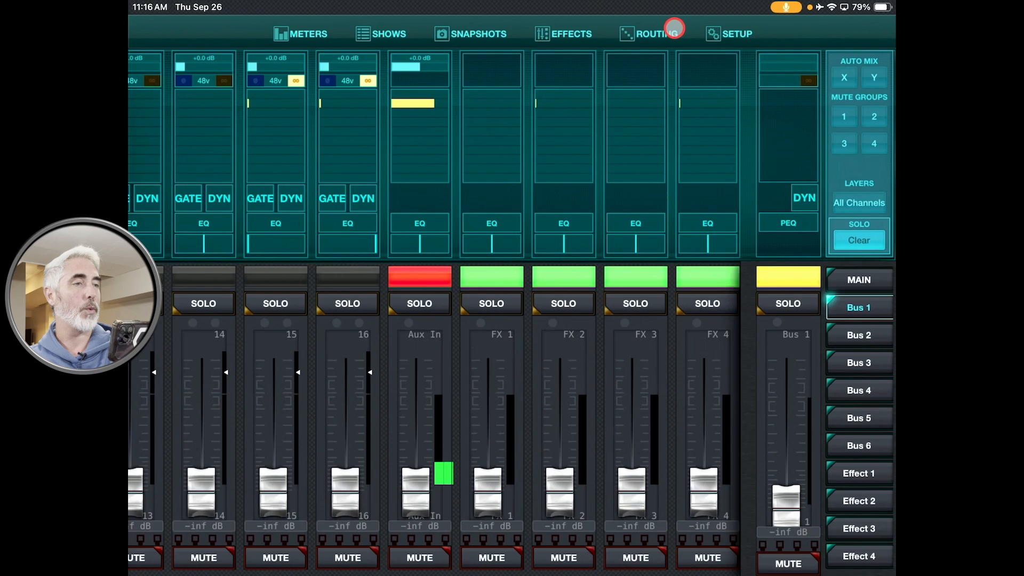
Patch Aux InL to Aux output 1 and Aux InR to Aux output 2
click(654, 33)
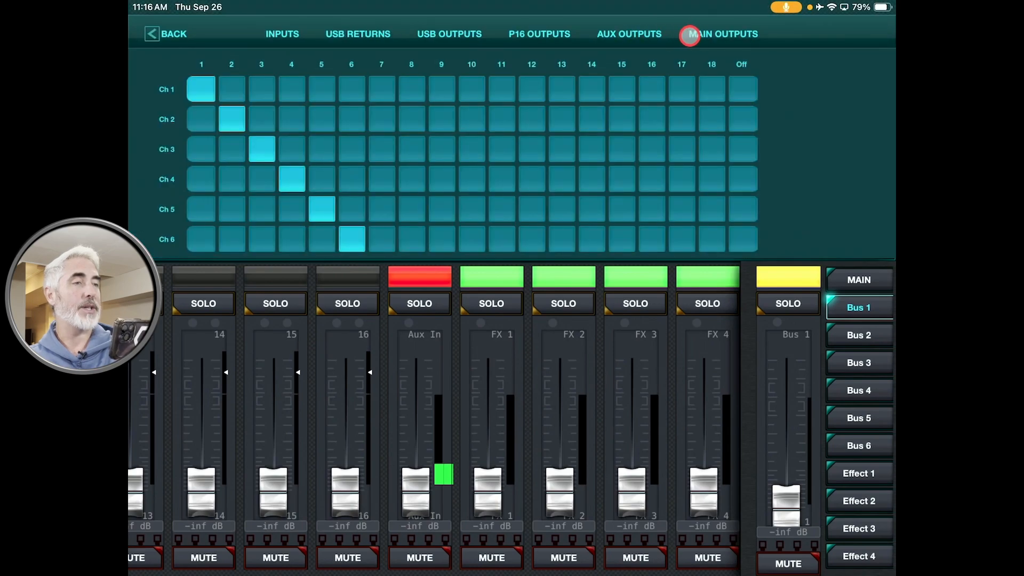
click(628, 33)
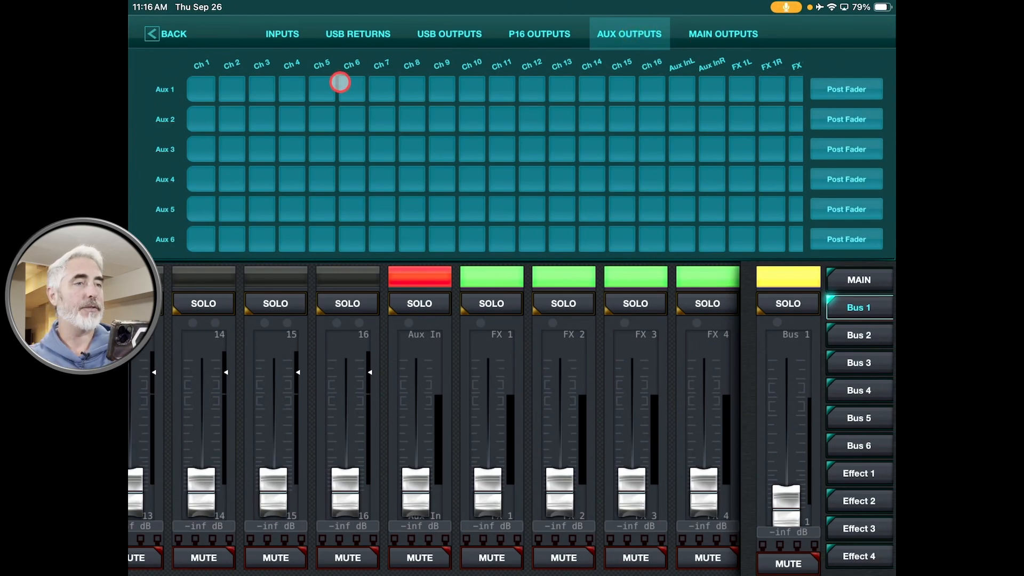
mouse_move(471, 65)
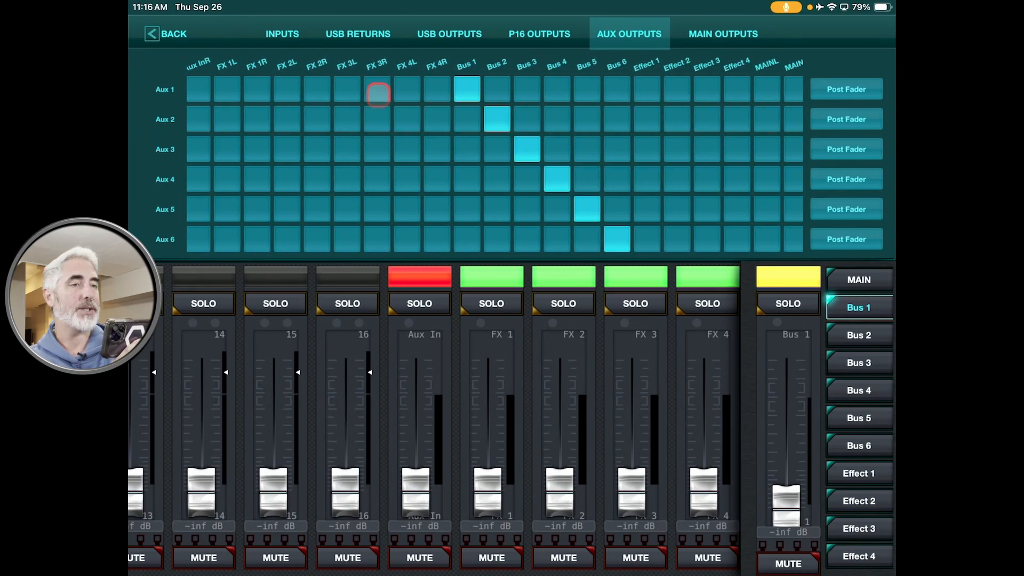
click(198, 119)
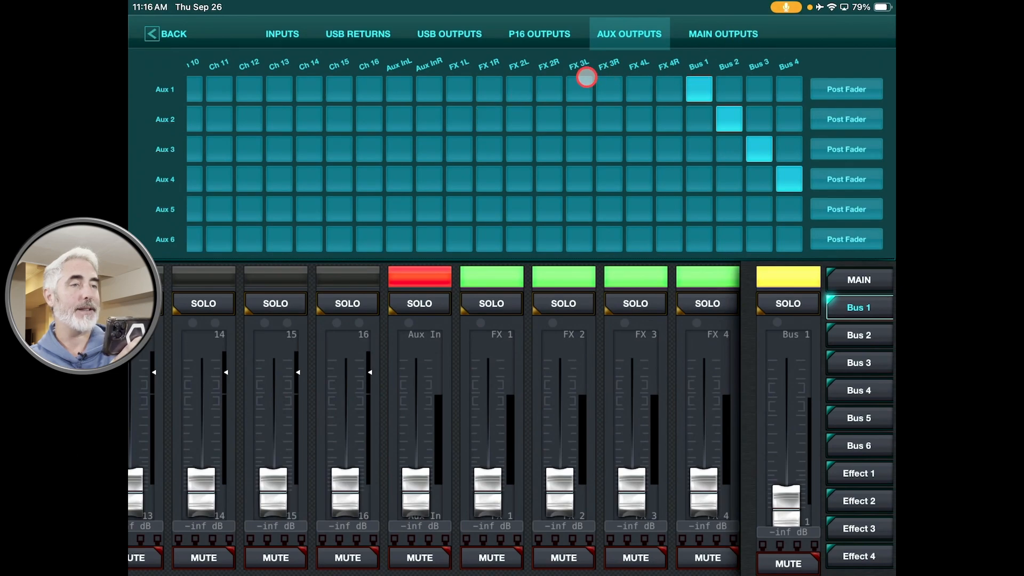
click(399, 89)
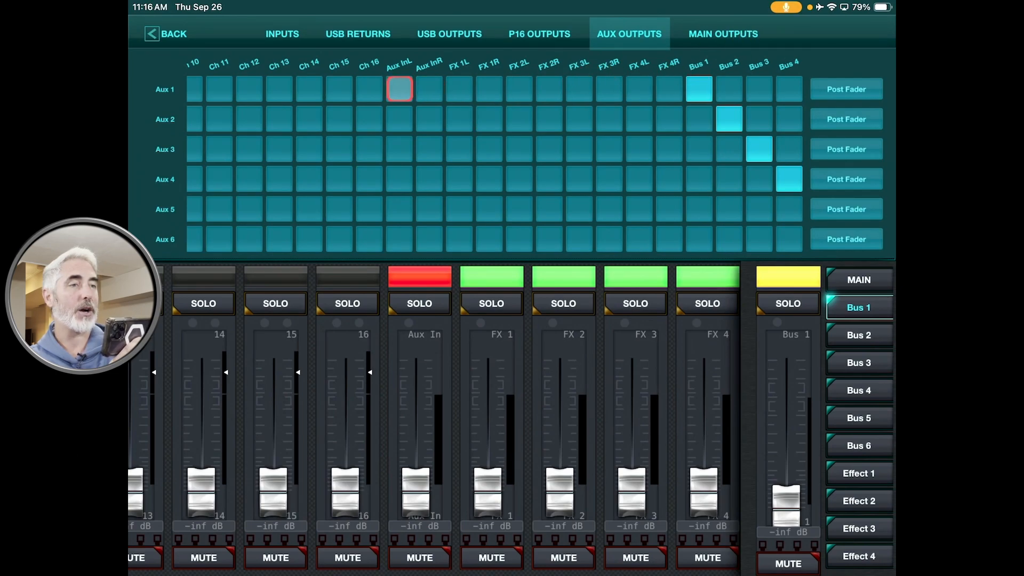
click(399, 89)
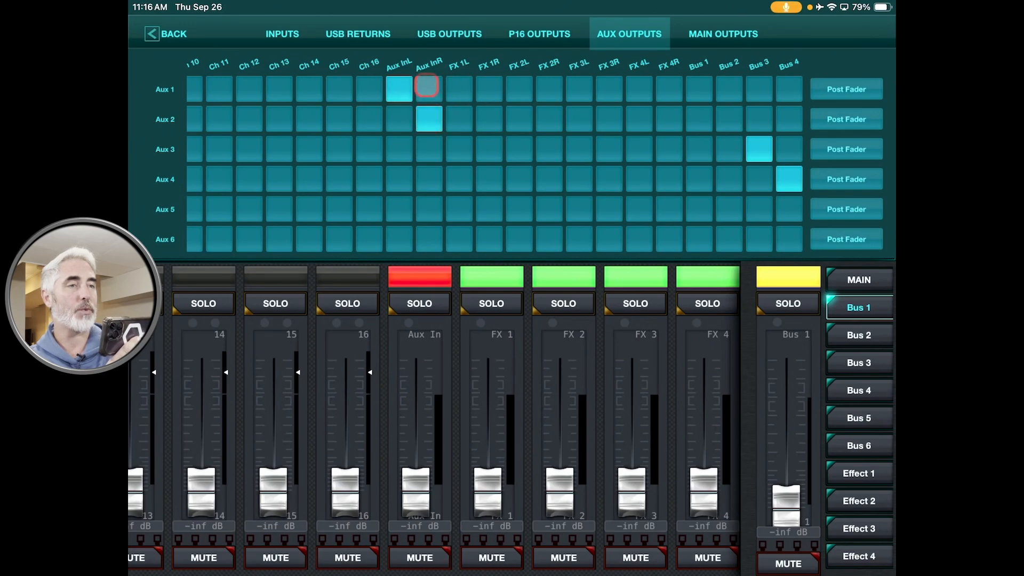
click(428, 89)
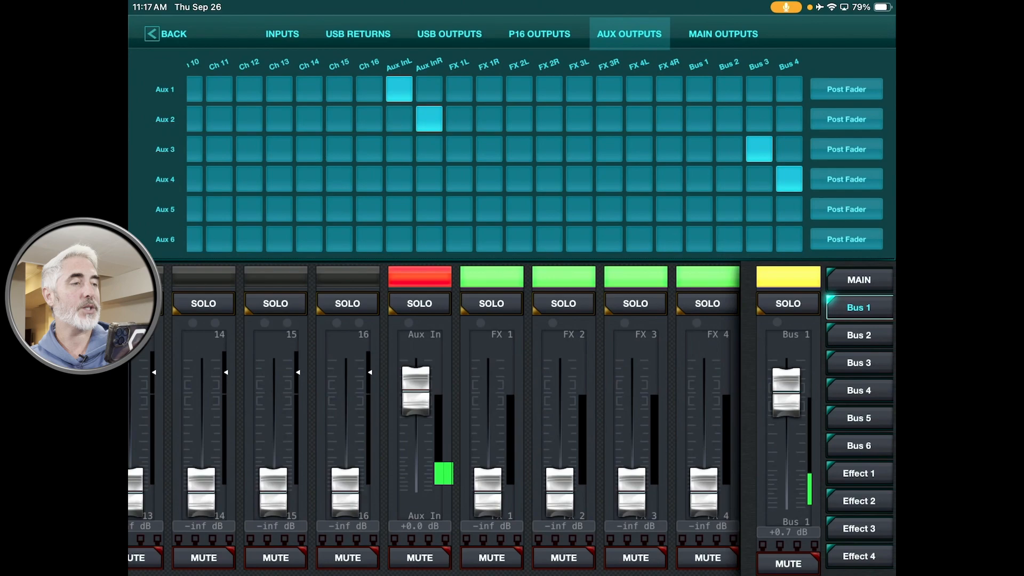
Switch the fader layer back to the MAIN mix
click(859, 279)
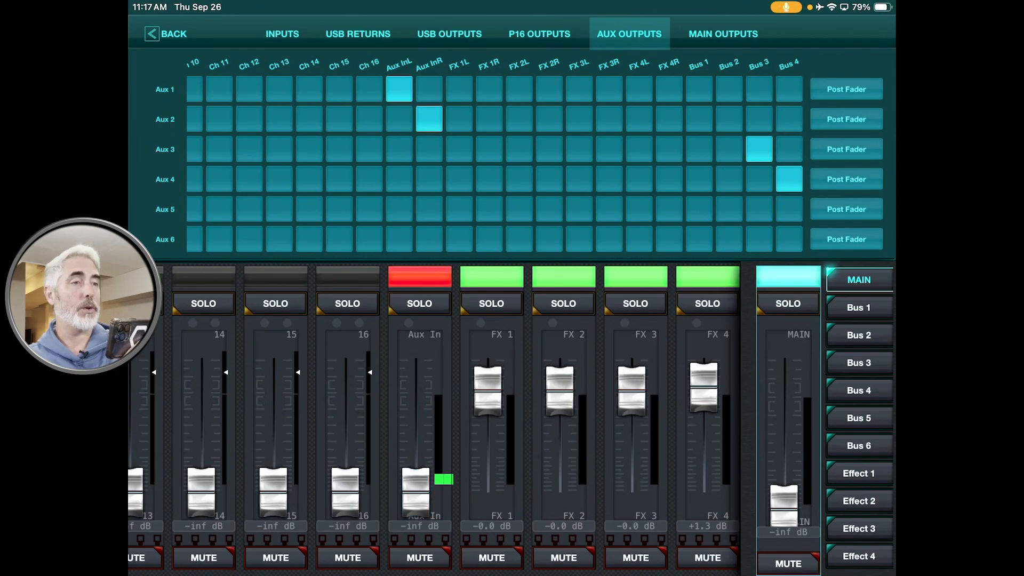
Set Aux output 1's signal tap to Pre Fader
click(507, 180)
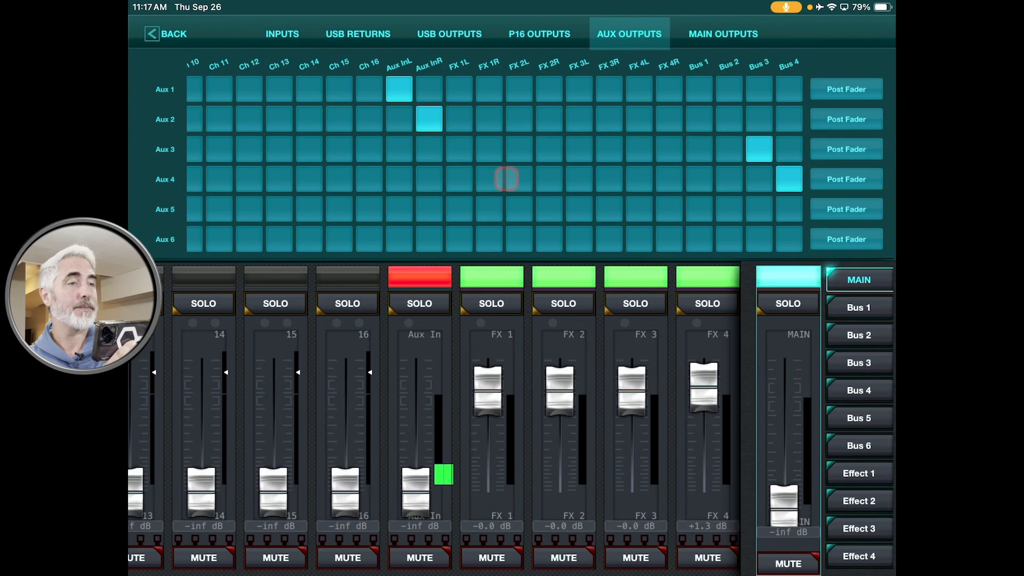
click(549, 90)
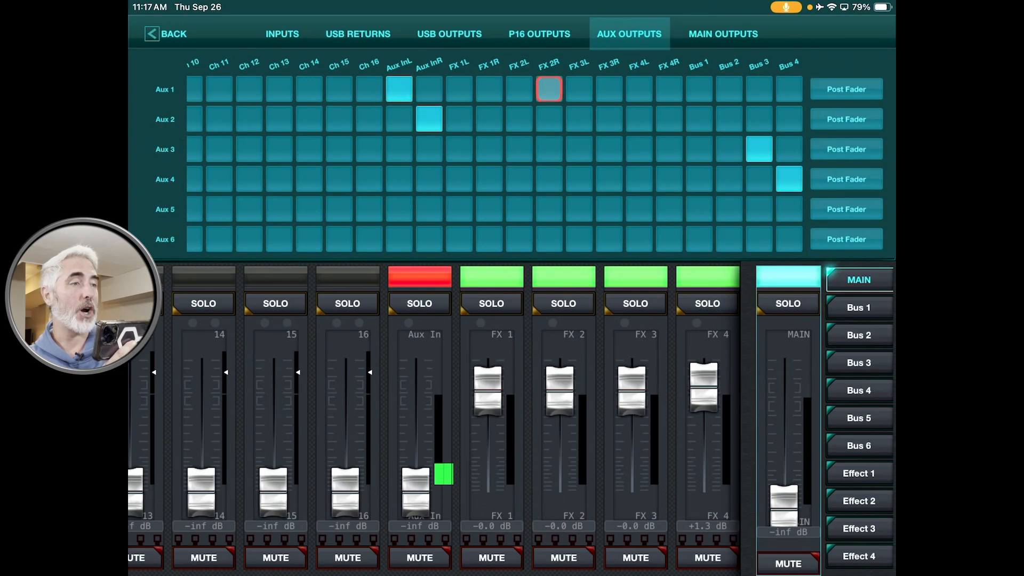
click(846, 89)
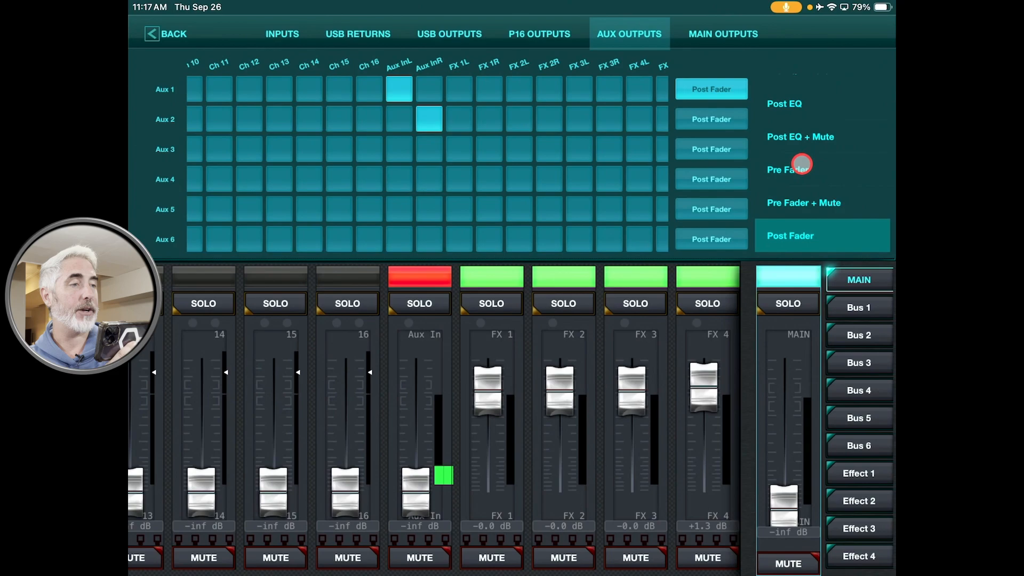
click(789, 169)
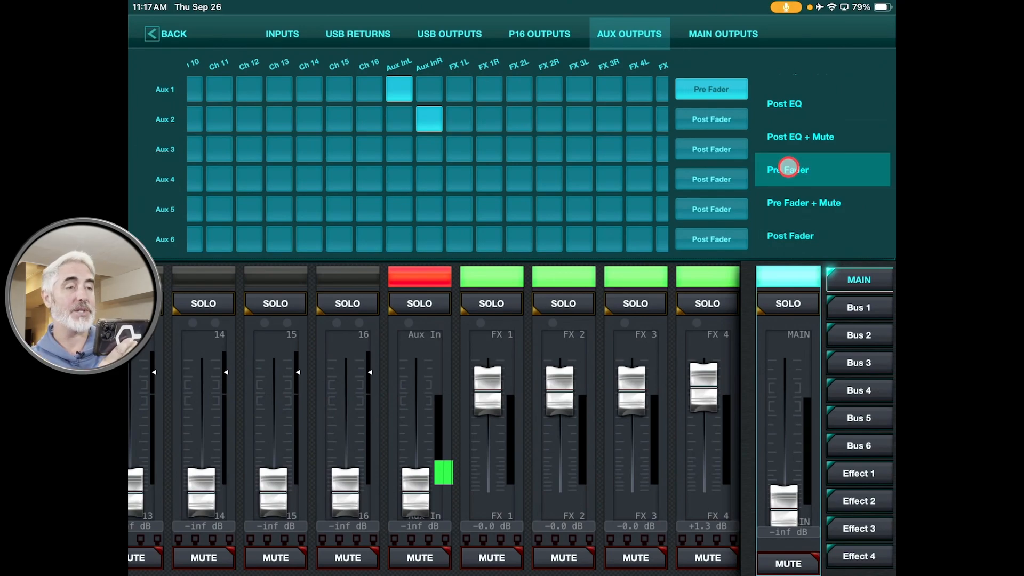
click(787, 169)
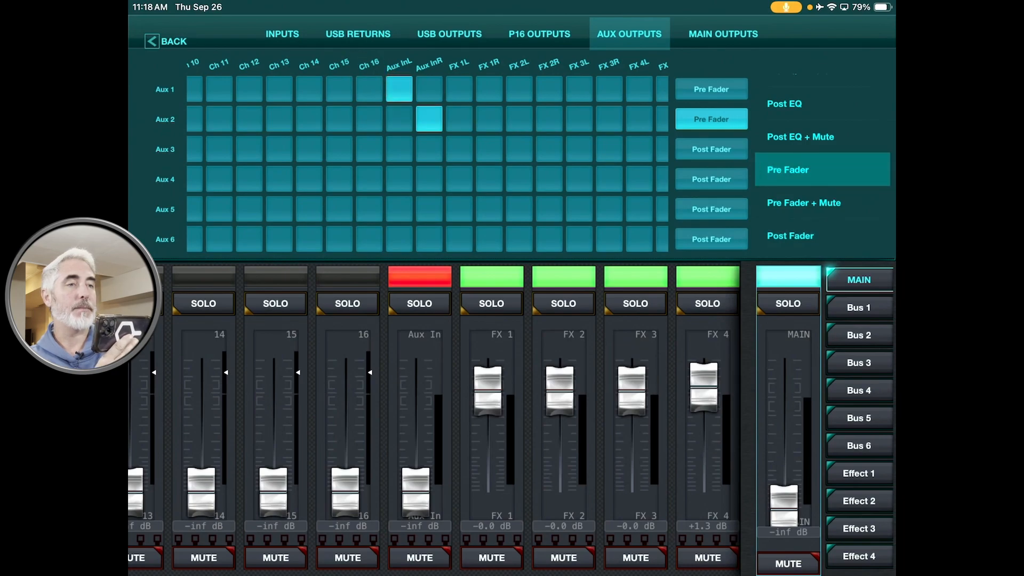
Make Aux 2 pre-fader, patch Aux In L/R to Aux 3–6, and show Bus 1
click(429, 119)
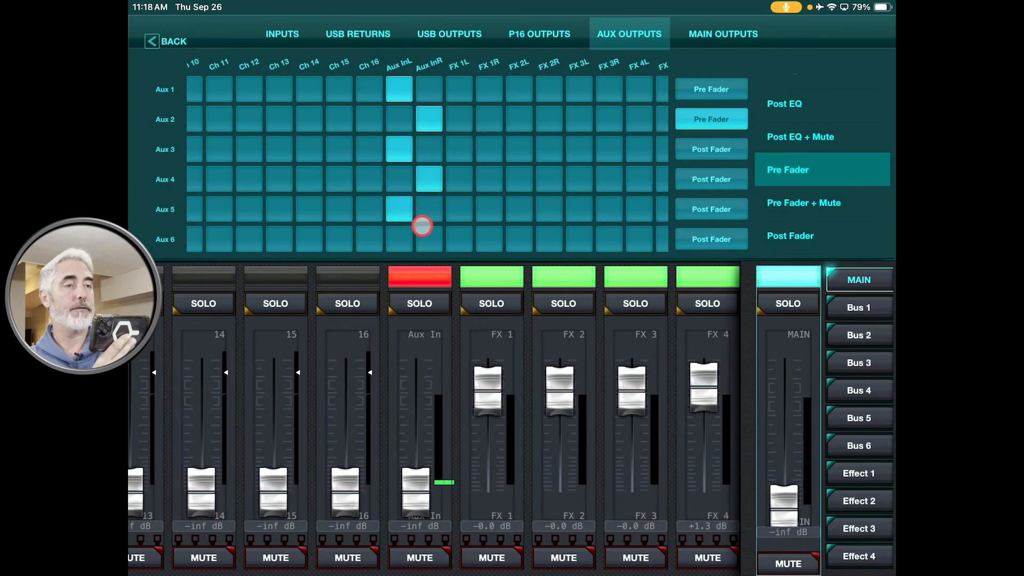
click(429, 239)
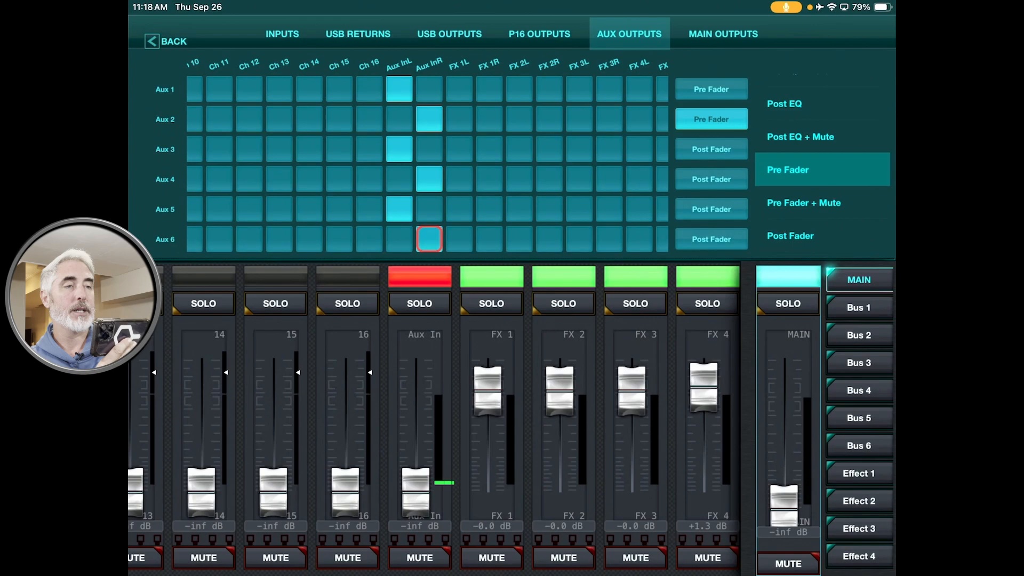
click(398, 89)
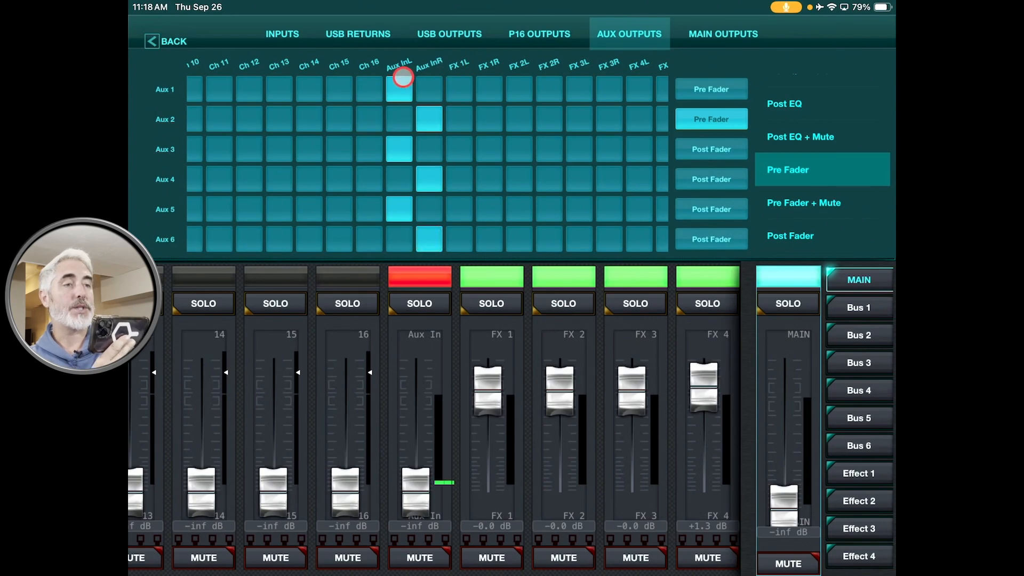
click(399, 89)
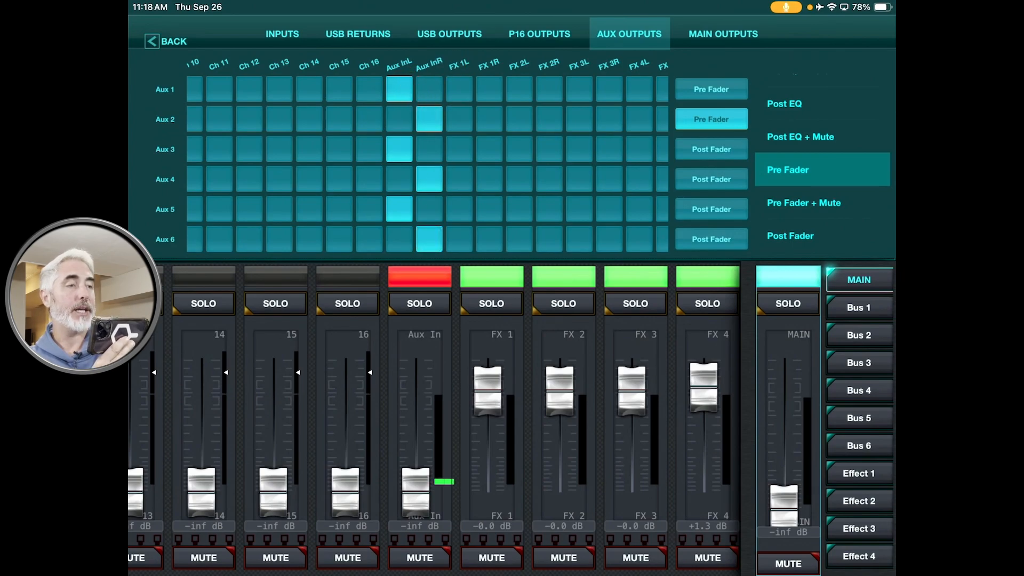
click(859, 307)
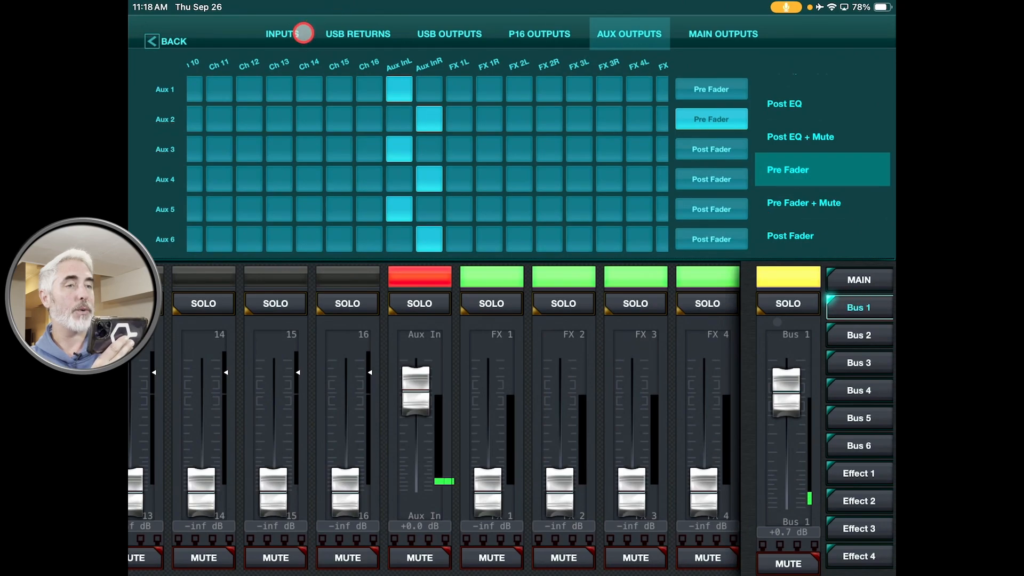
Link Bus 1 and Bus 2 via LINK, answer YES, then show the Bus 2 mix
click(282, 34)
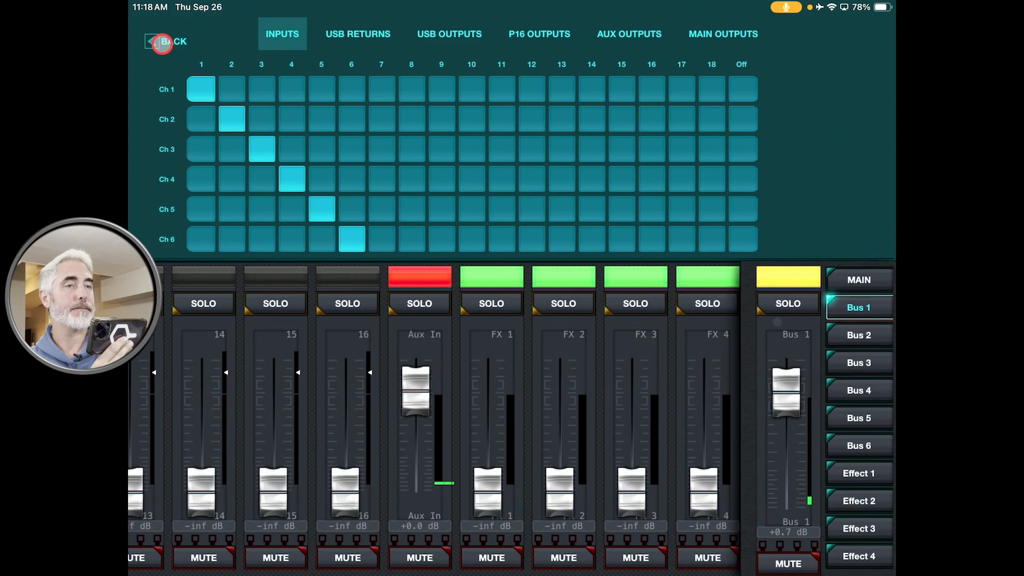
click(169, 42)
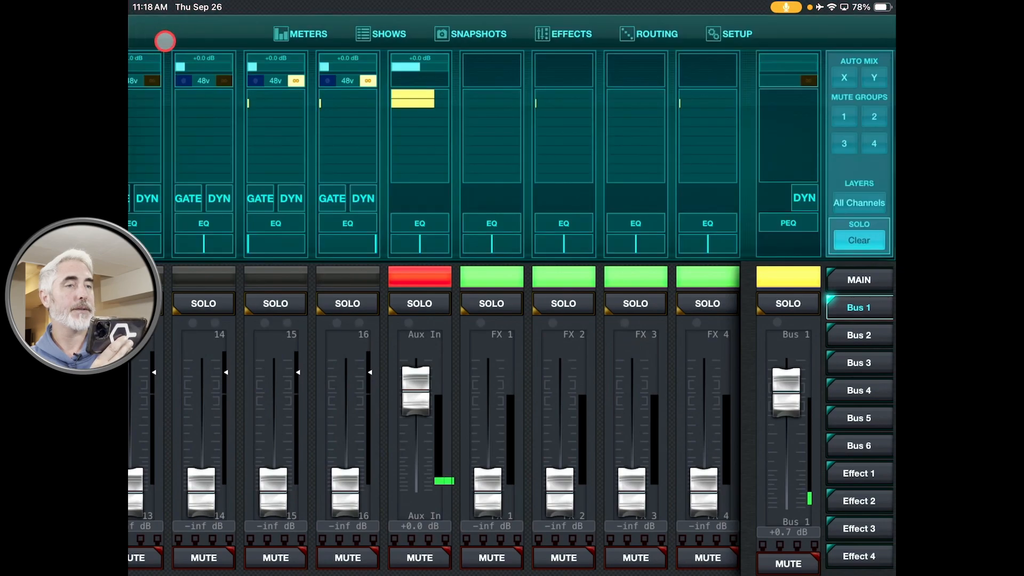
click(165, 40)
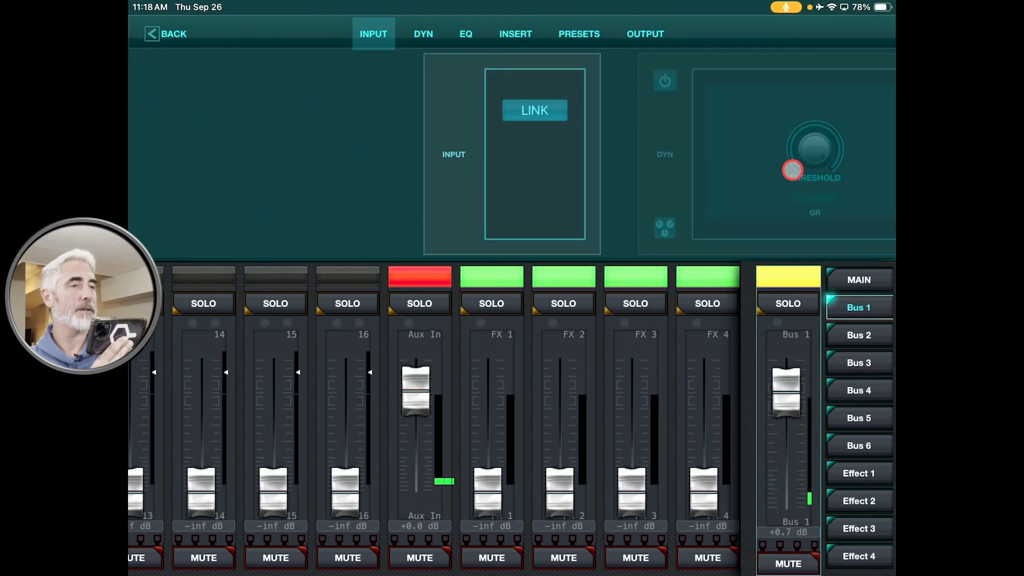
click(859, 308)
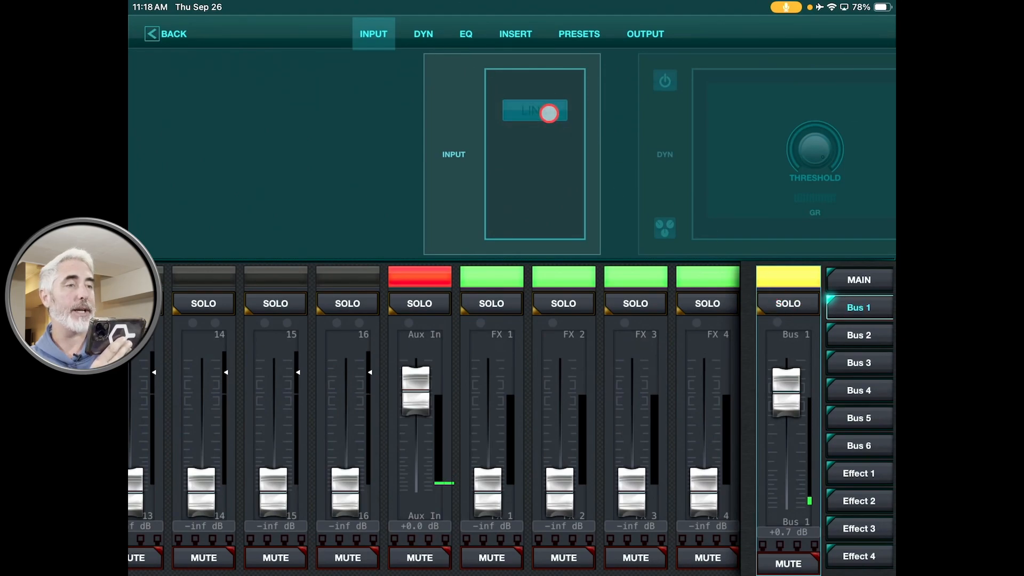
click(534, 110)
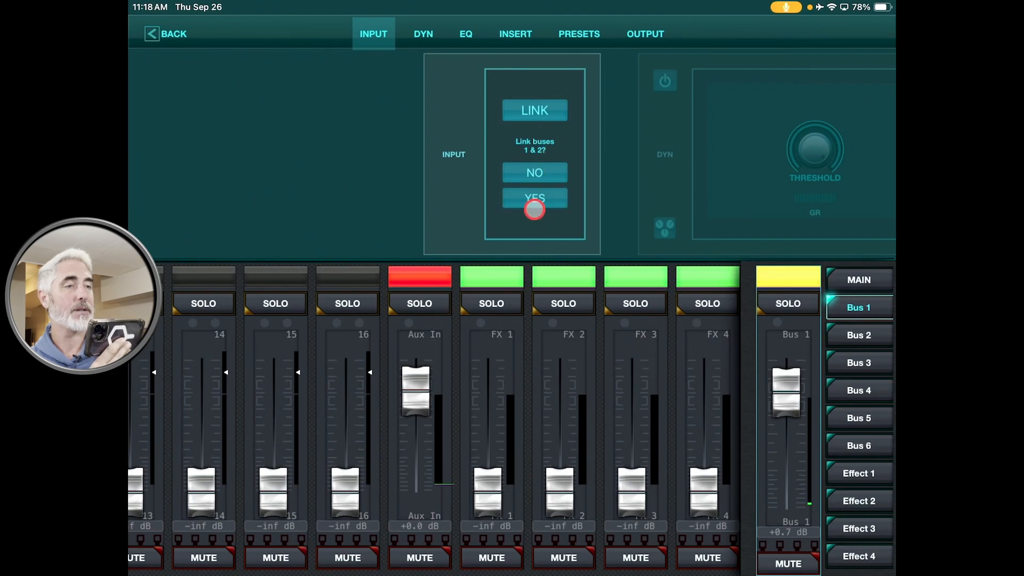
click(535, 198)
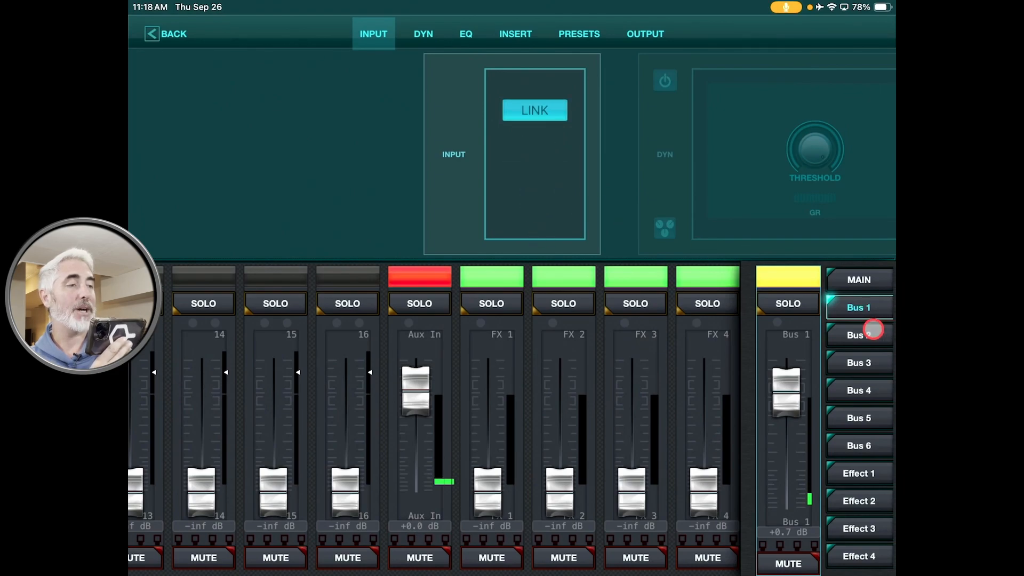
click(859, 335)
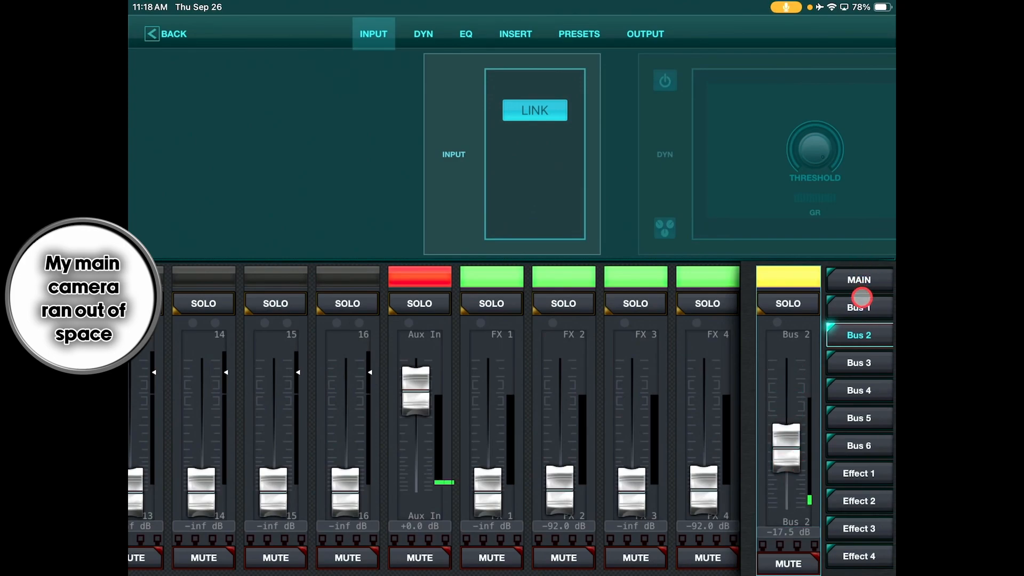
Toggle between Bus 1 and Bus 2 mixes to compare their -17.5 dB masters
click(859, 308)
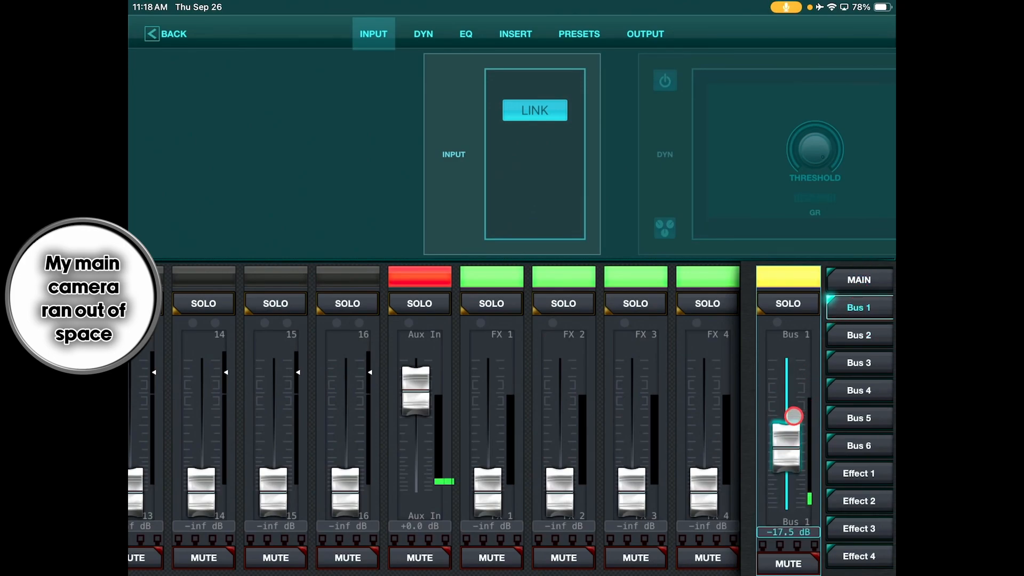
click(859, 334)
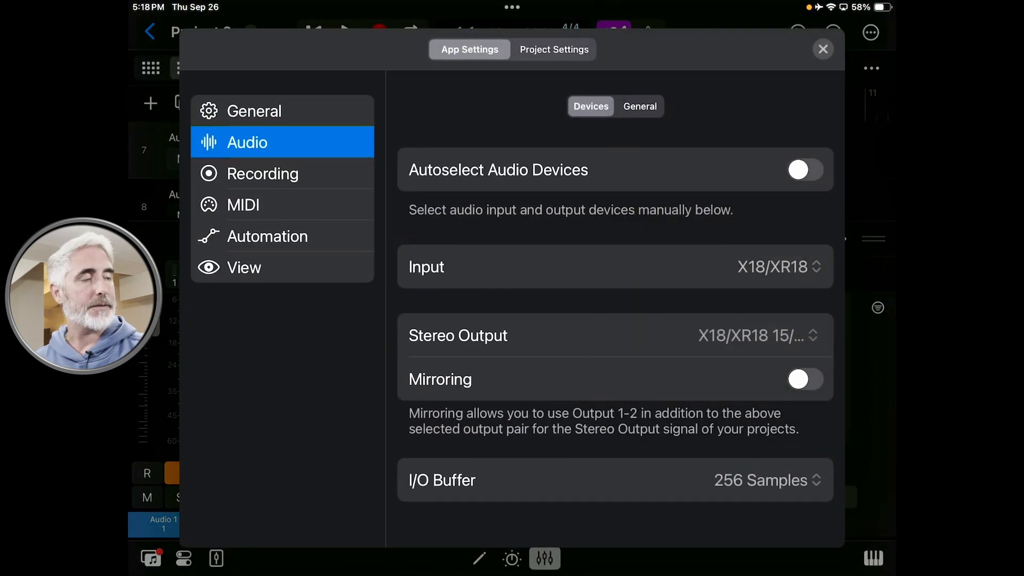
Close Logic's X18/XR18 audio settings and switch to the X AIR Edit app
click(823, 49)
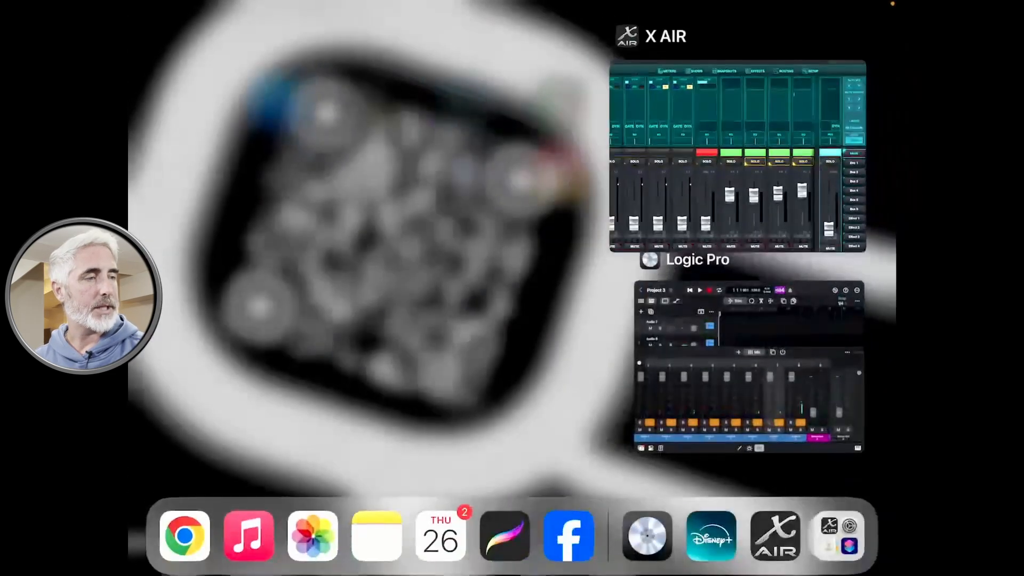
click(748, 369)
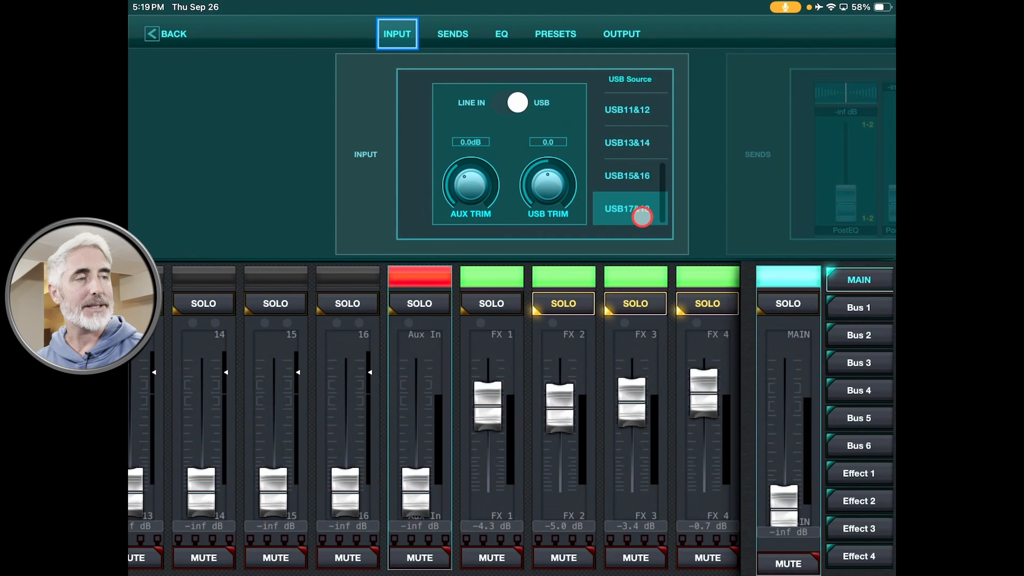
mouse_move(631, 179)
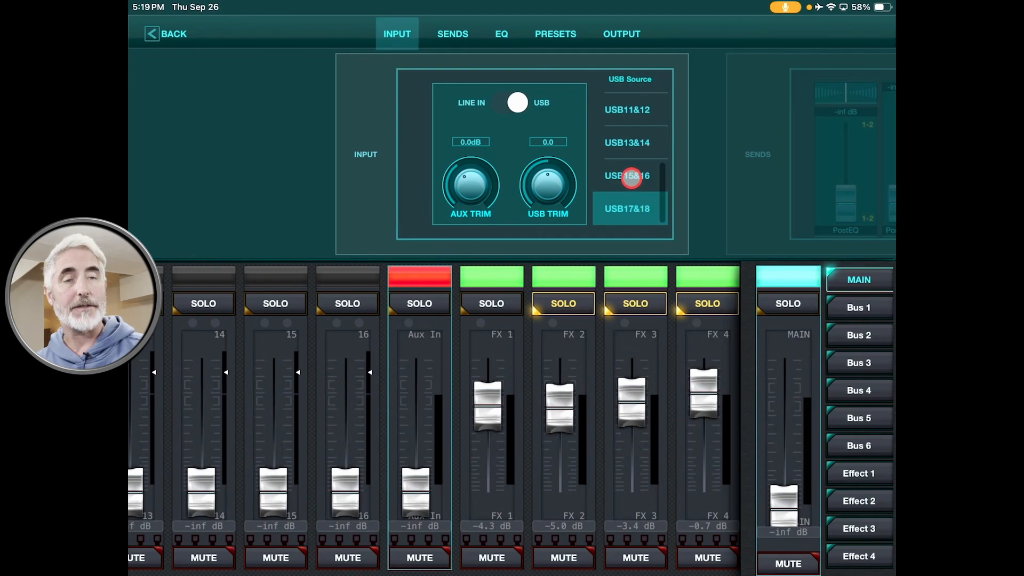
Set the Aux In channel's USB source to USB 15&16
click(627, 175)
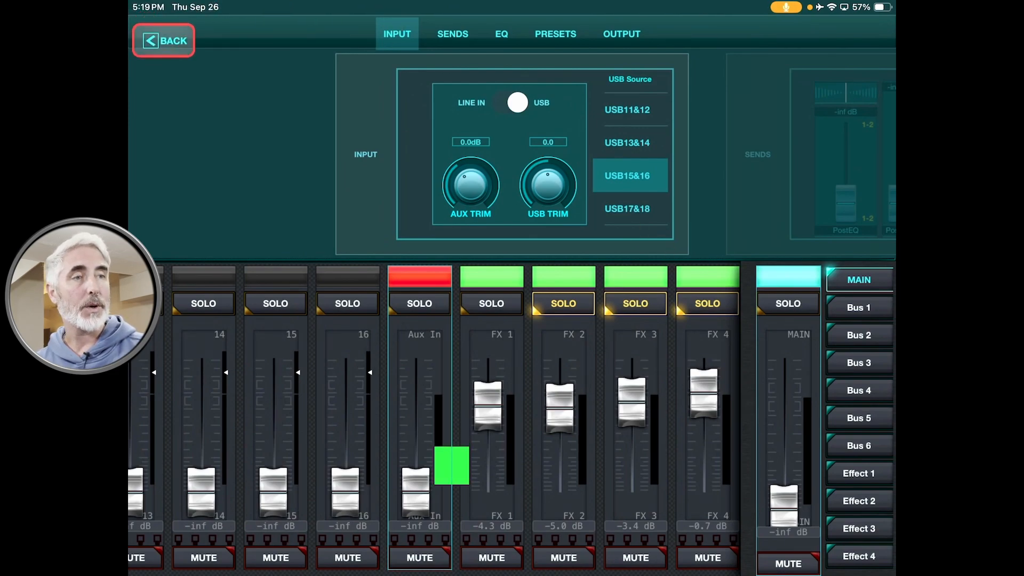
Confirm in X AIR Edit's Main Outputs routing that Main feeds USB 17/18, then return to Project 3's mixer
click(628, 33)
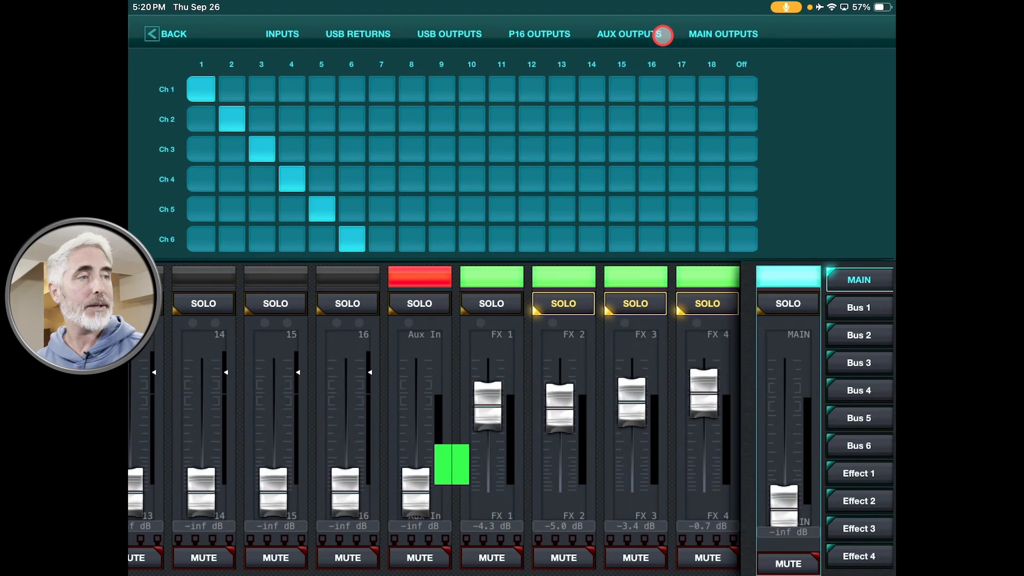
click(724, 33)
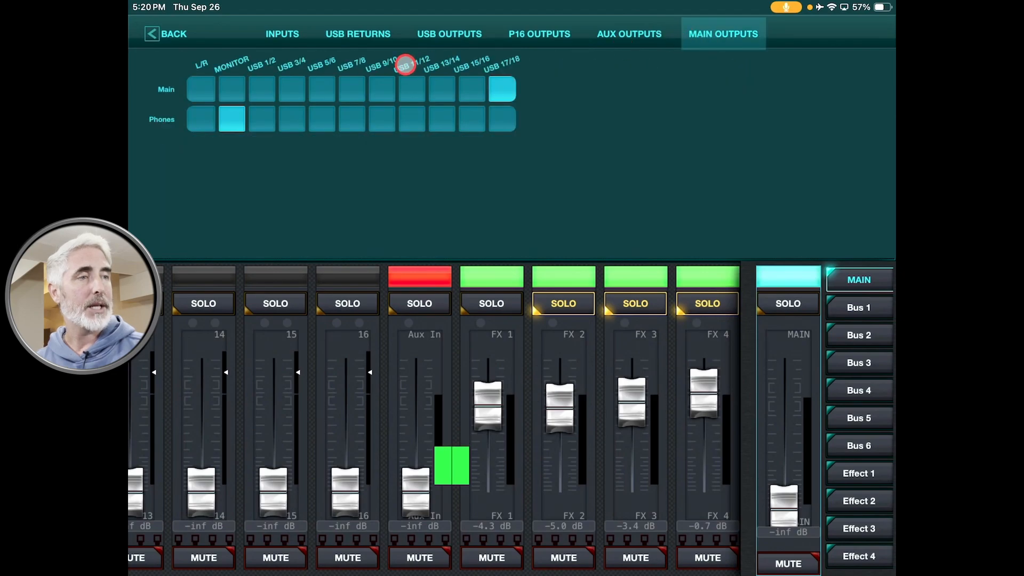
click(471, 89)
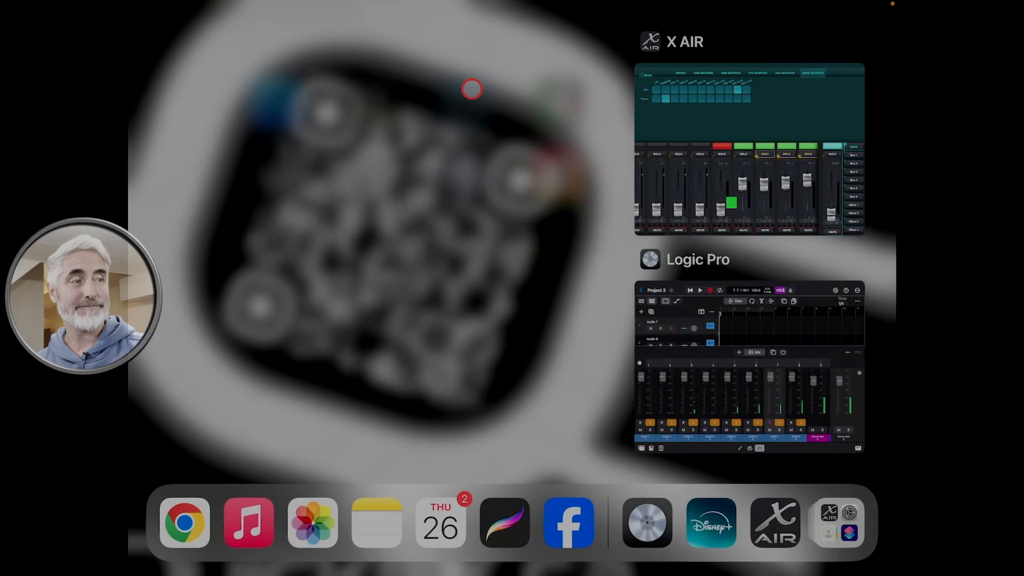
click(749, 369)
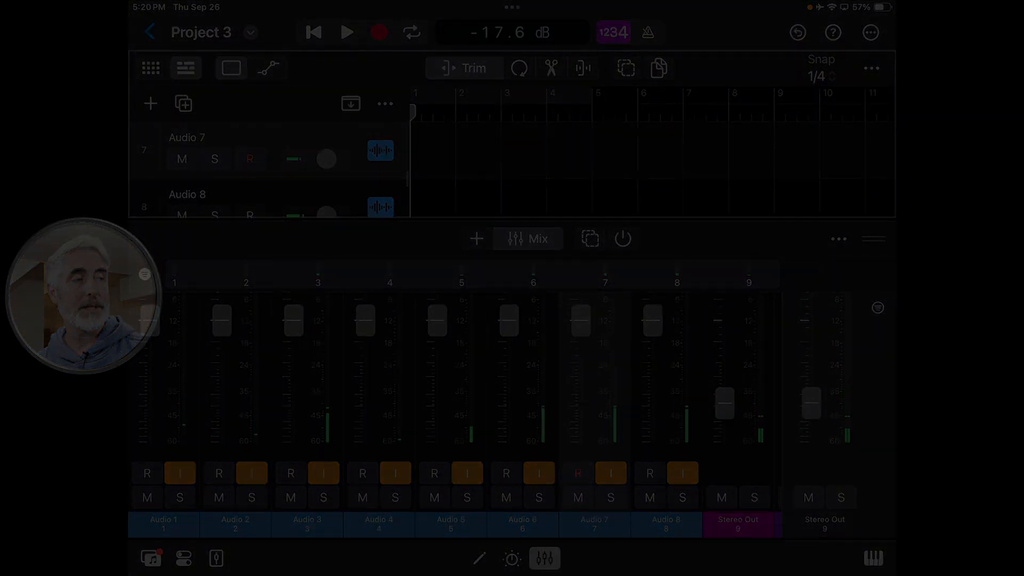